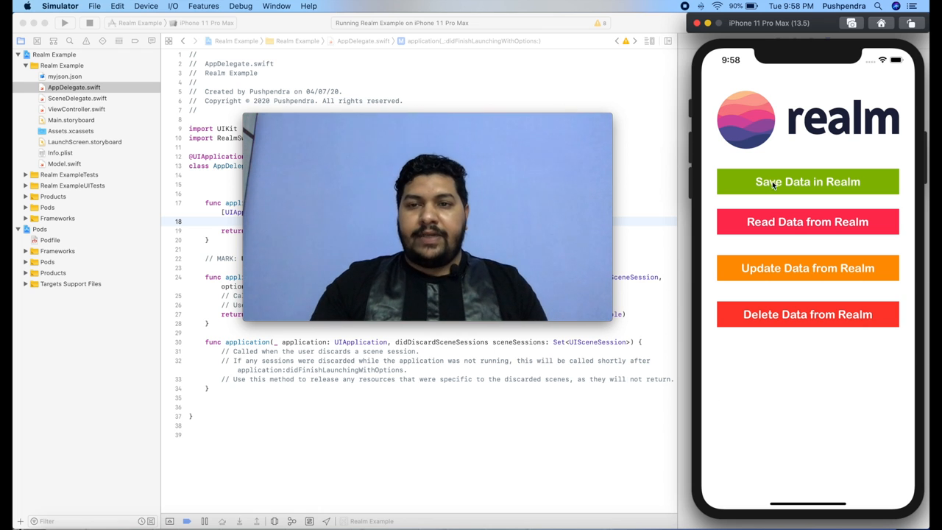
# Step: Save a data object in the simulator app and read it back from Realm as JSON
pyautogui.click(807, 182)
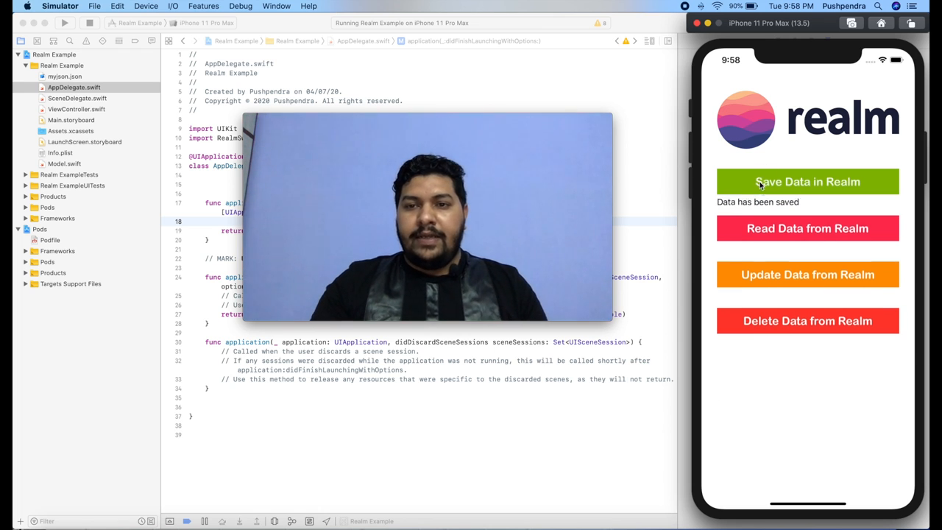
pyautogui.click(807, 232)
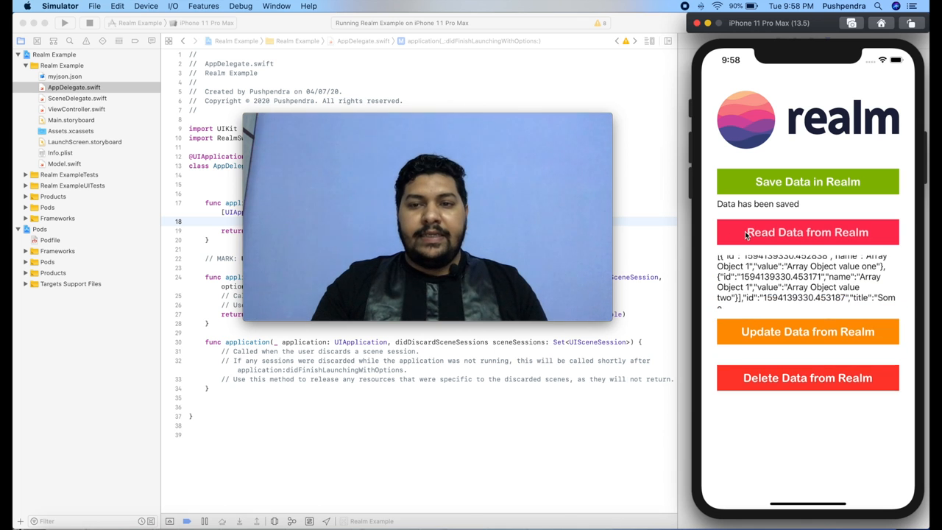
pyautogui.click(807, 232)
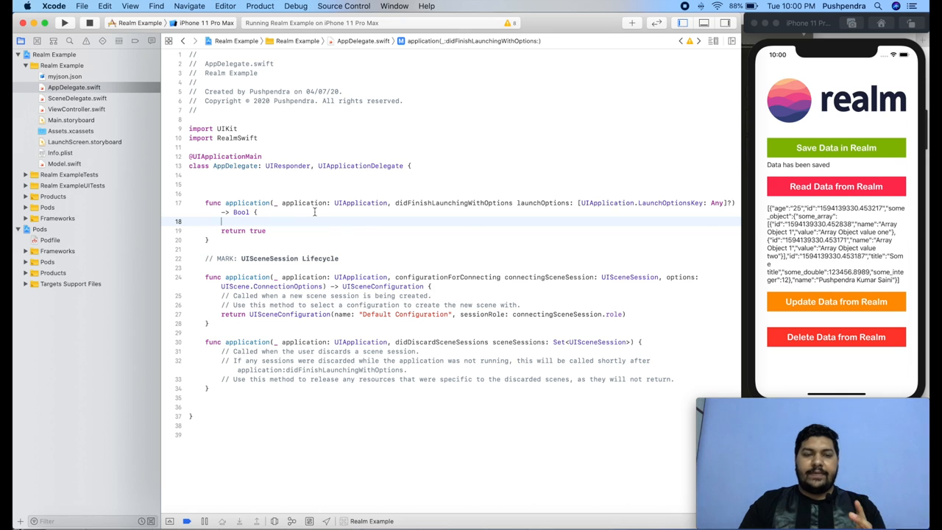
pyautogui.moveTo(282, 196)
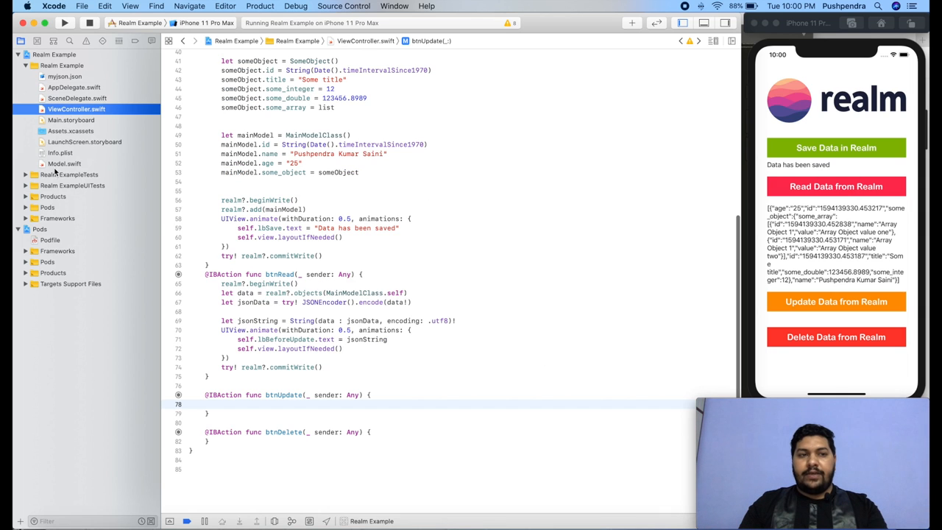
pyautogui.click(65, 163)
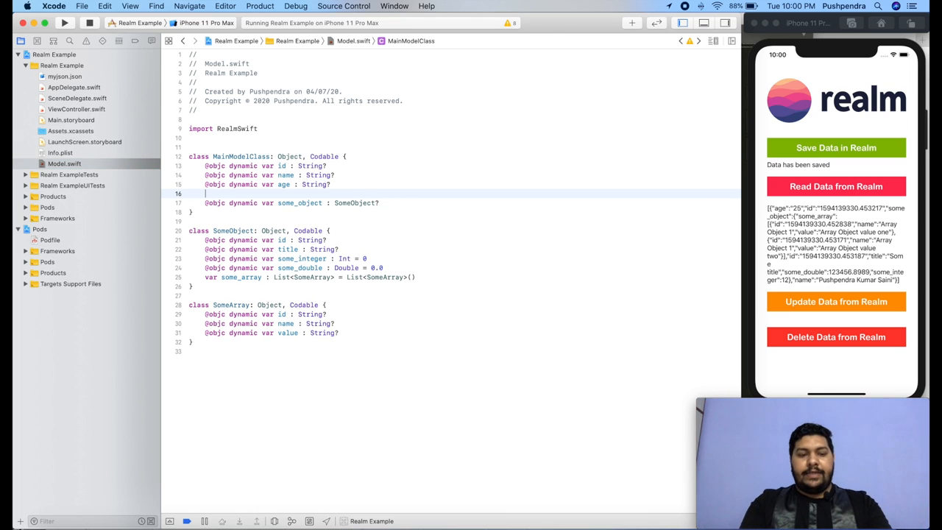
pyautogui.write('gender : String?')
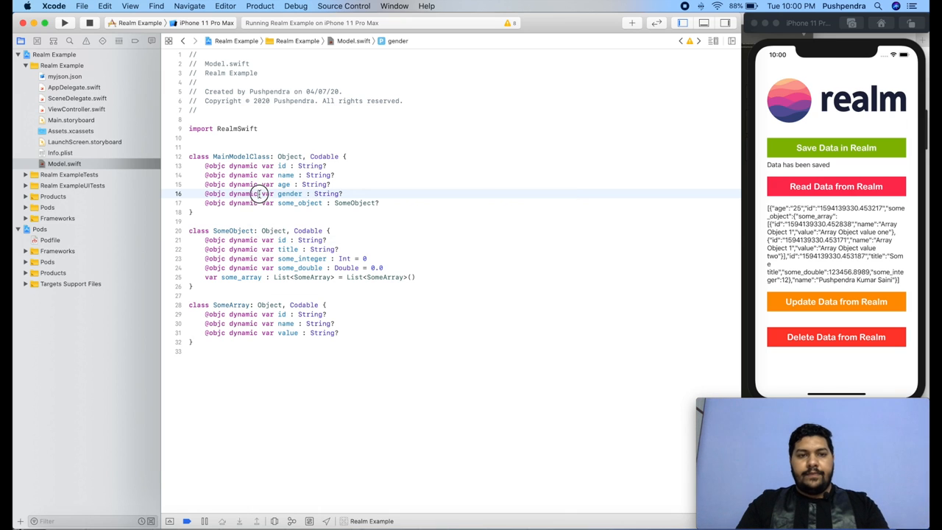
pyautogui.click(90, 24)
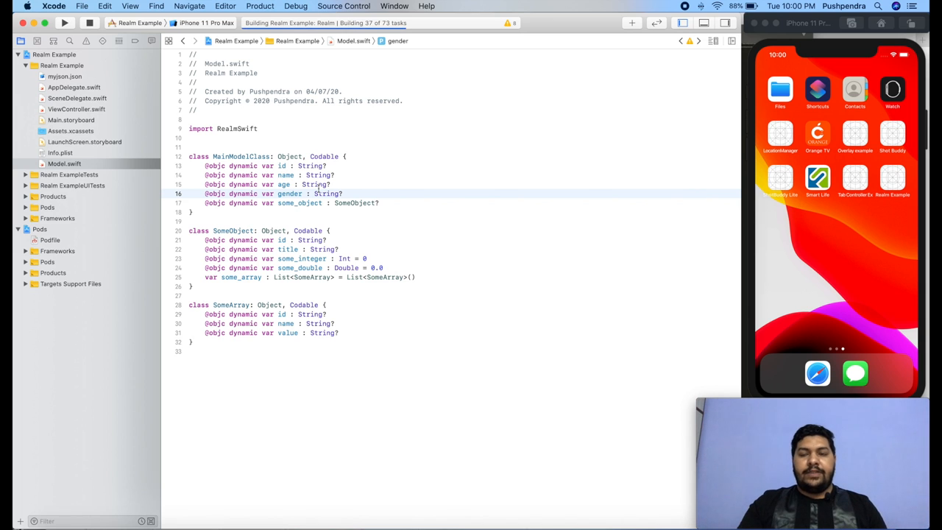
# Step: Relaunch the app and hit the migration-required crash for the new gender property
pyautogui.click(65, 24)
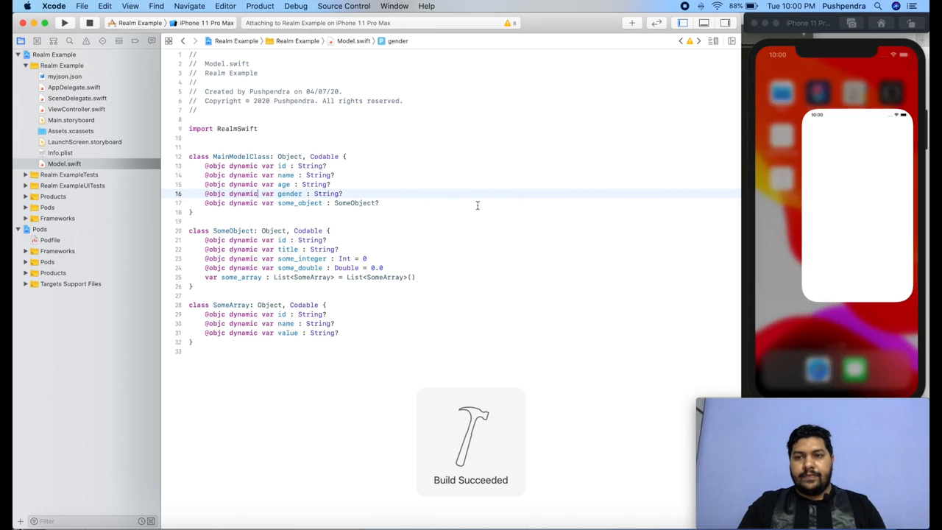
pyautogui.click(65, 24)
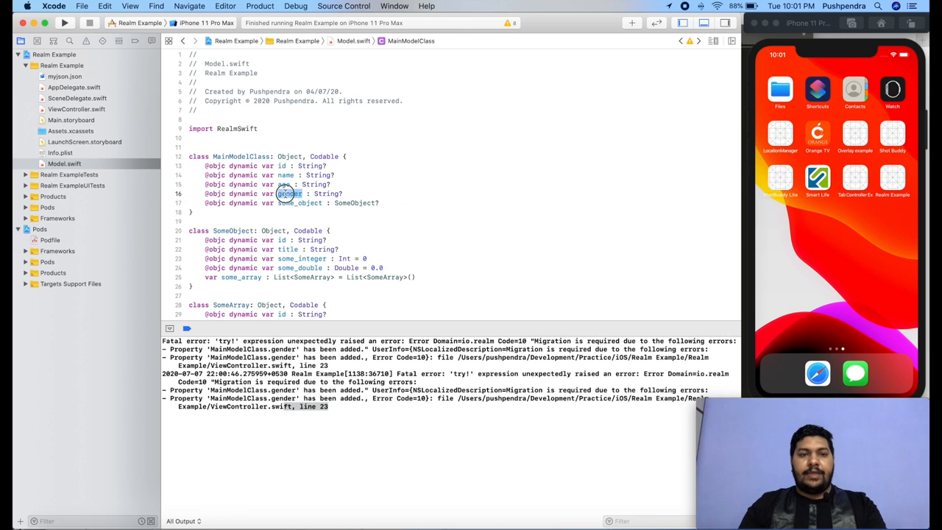
# Step: In AppDelegate's didFinishLaunching, declare a Realm.Configuration with schemaVersion 1
pyautogui.click(76, 109)
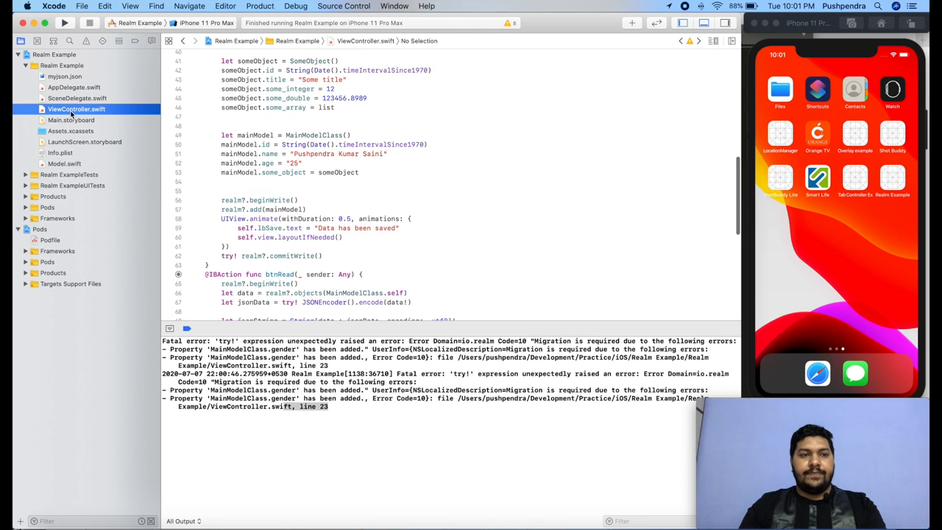
pyautogui.click(74, 87)
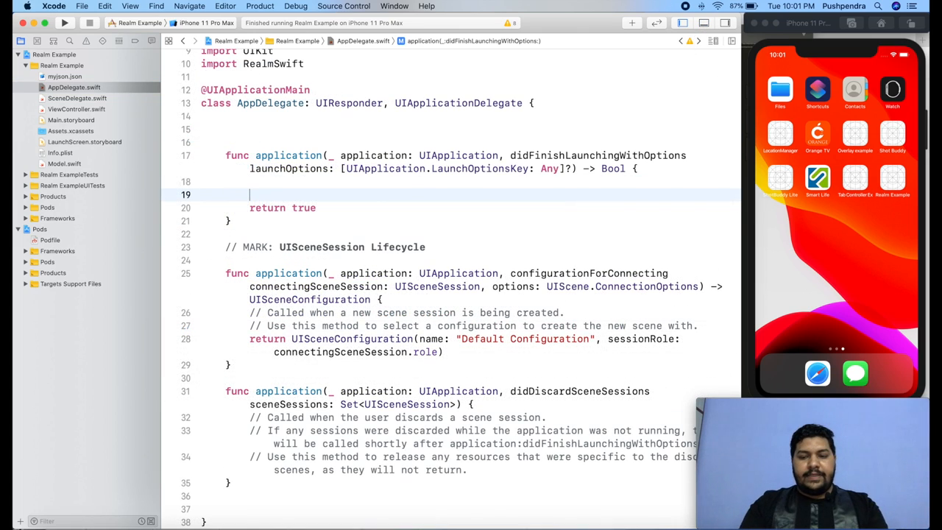
pyautogui.write('let')
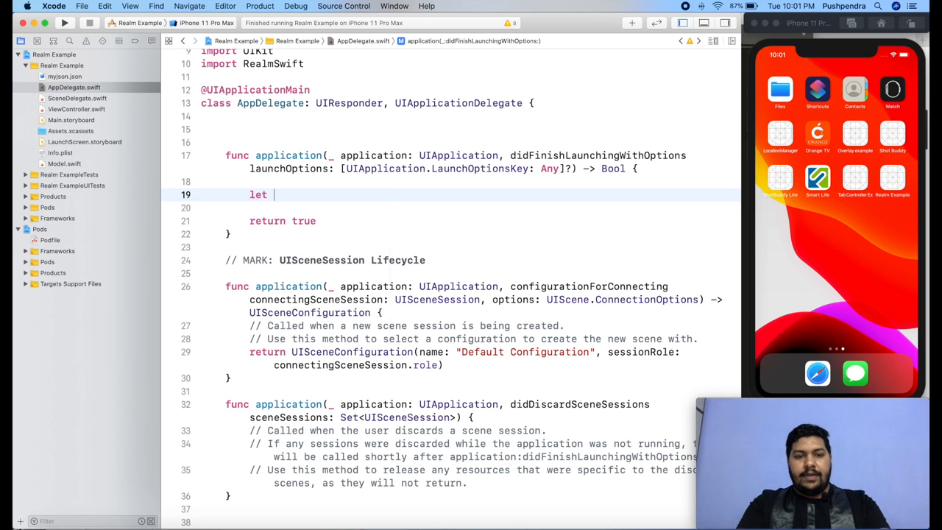
pyautogui.write('config =')
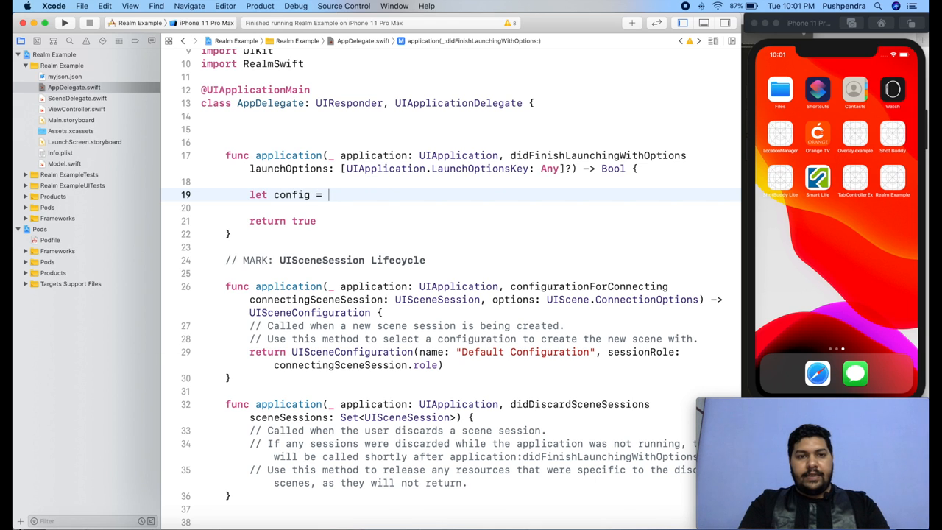
pyautogui.write('Realm')
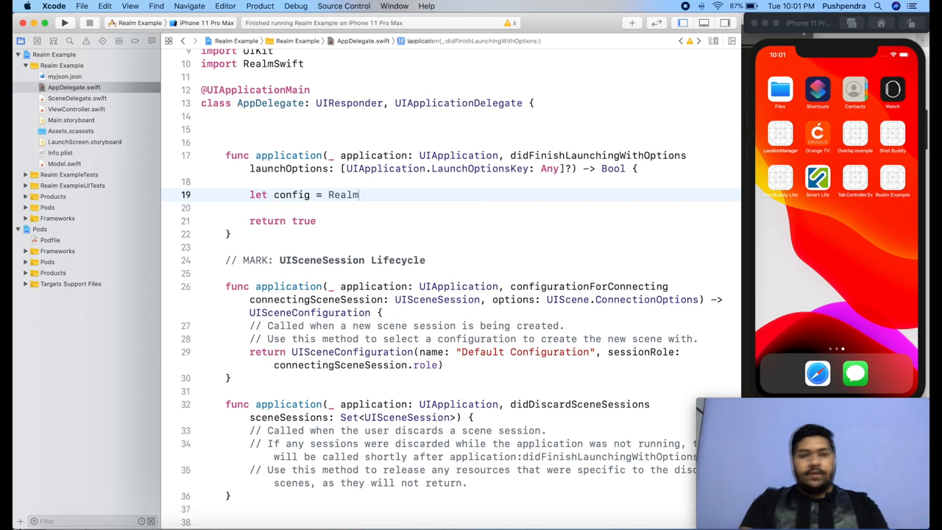
pyautogui.write('.Configuration')
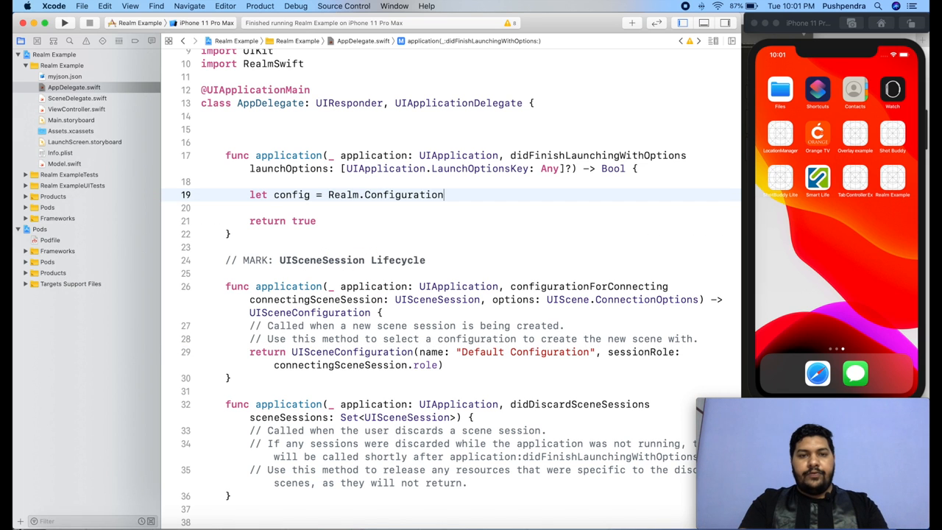
pyautogui.write('(')
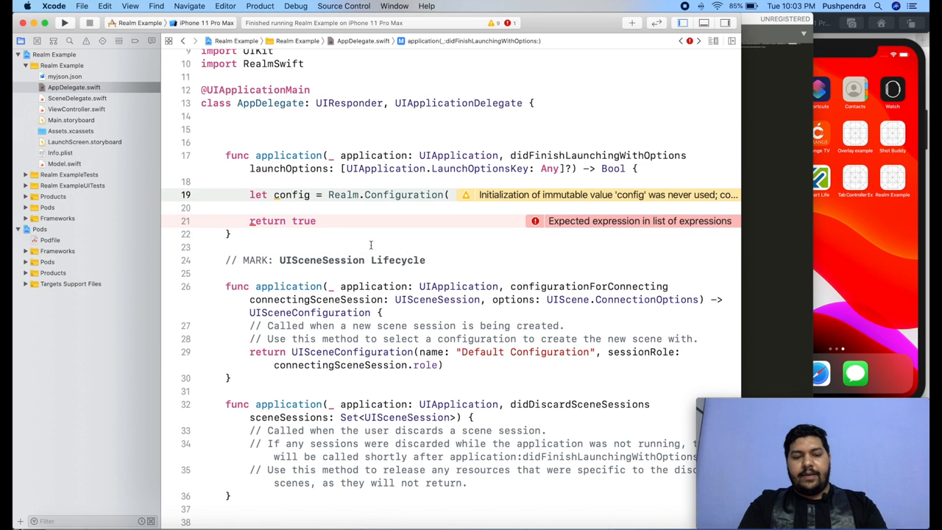
pyautogui.write('schemaVe')
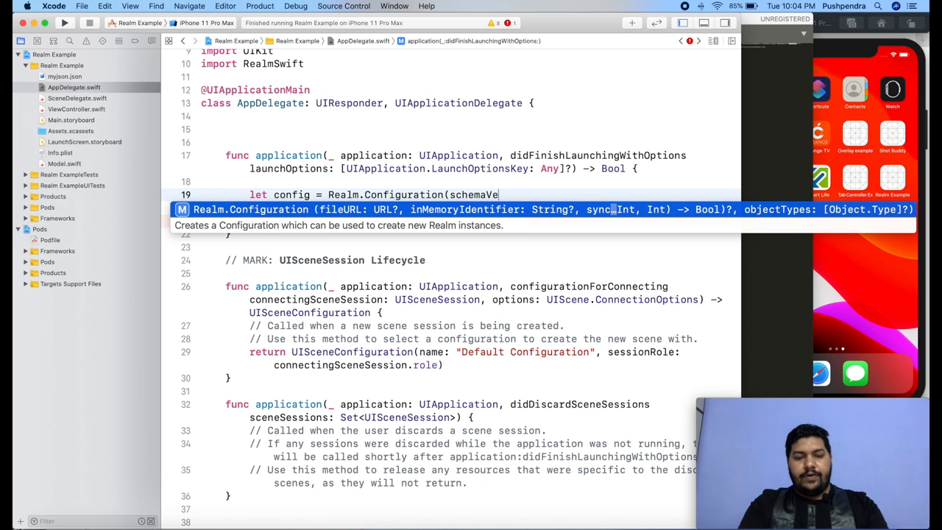
pyautogui.write('schemaVersion')
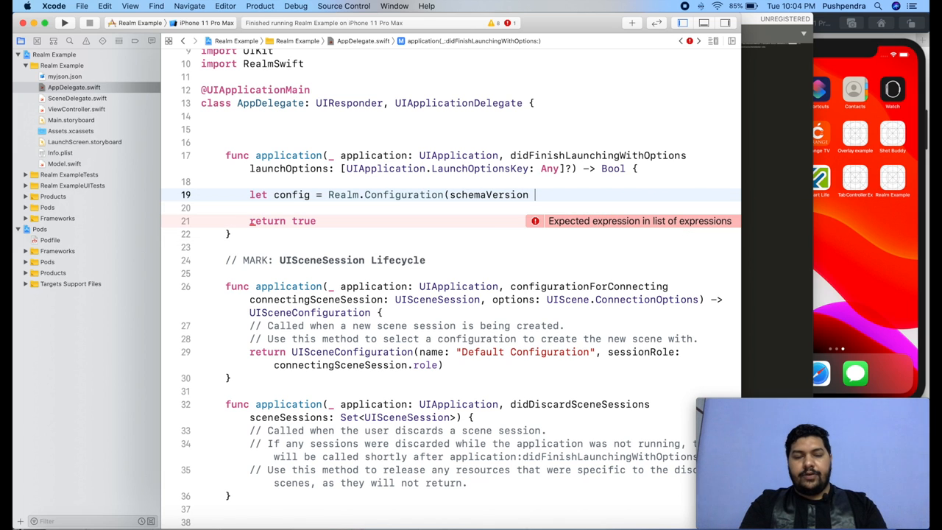
pyautogui.write(': 1, mi')
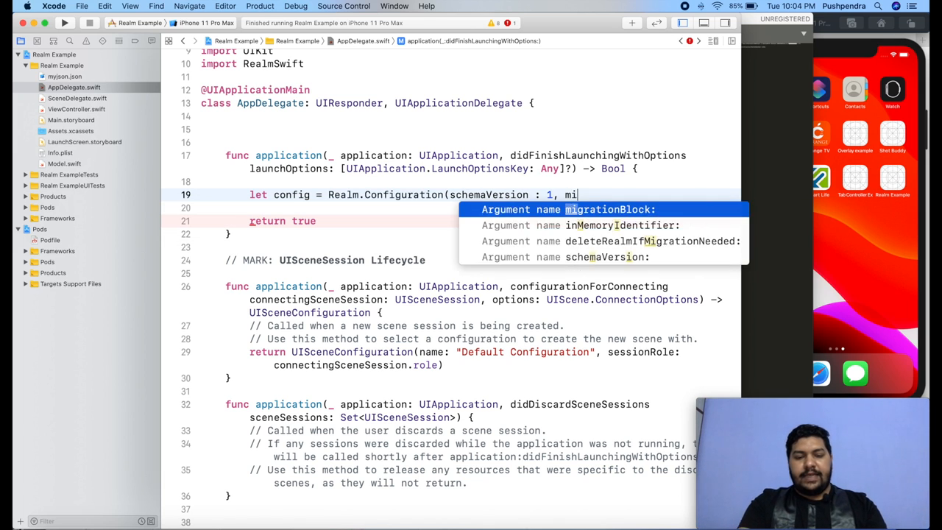
# Step: Add a migrationBlock for oldSchemaVersion < 1 and assign config as Realm's defaultConfiguration
pyautogui.write('grationBlock: {')
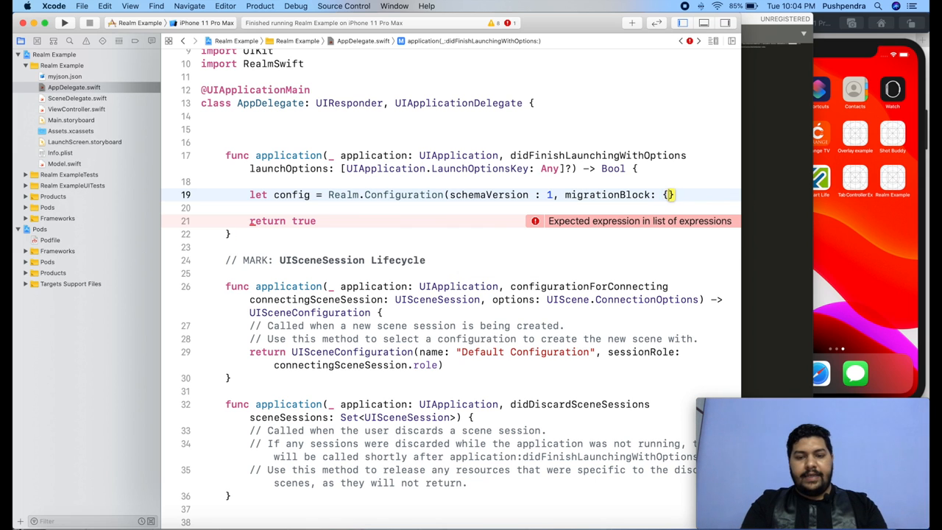
pyautogui.write('migration,')
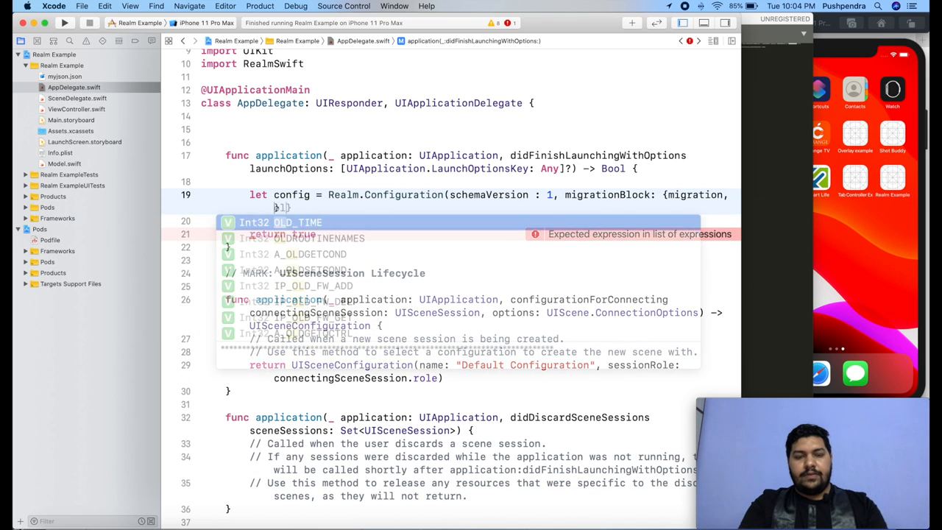
pyautogui.write('oldSchema >')
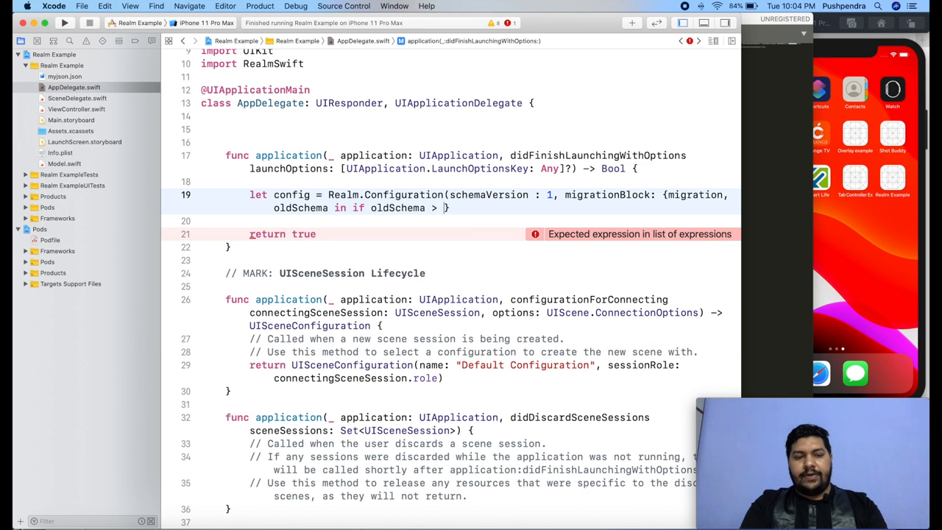
pyautogui.write('<')
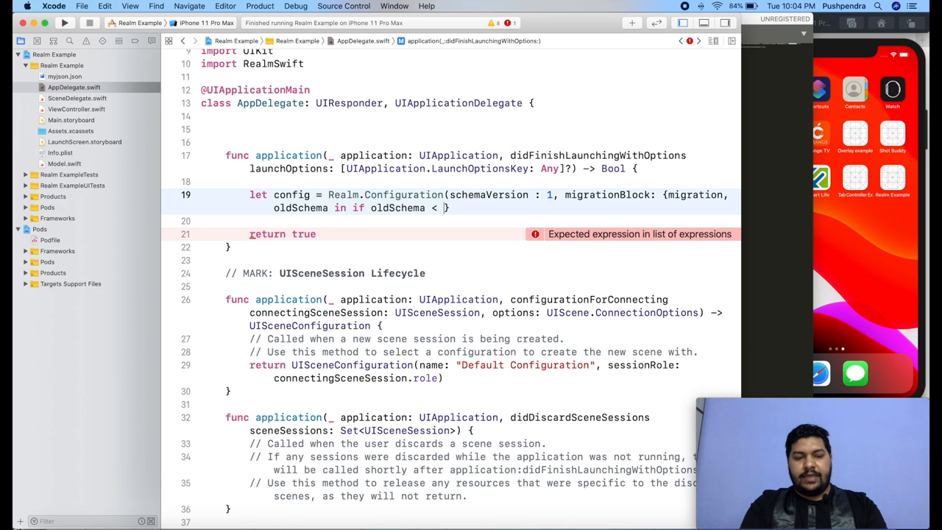
pyautogui.write('1')
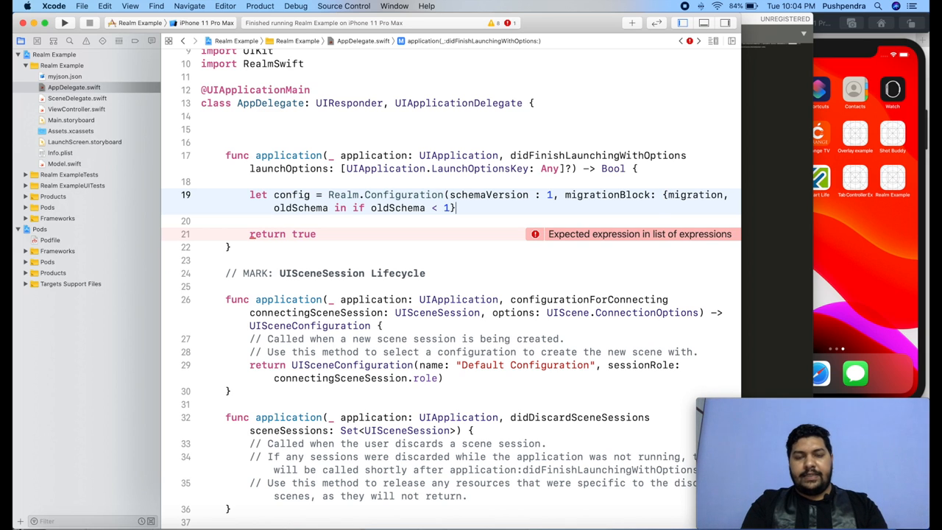
pyautogui.write('{}')
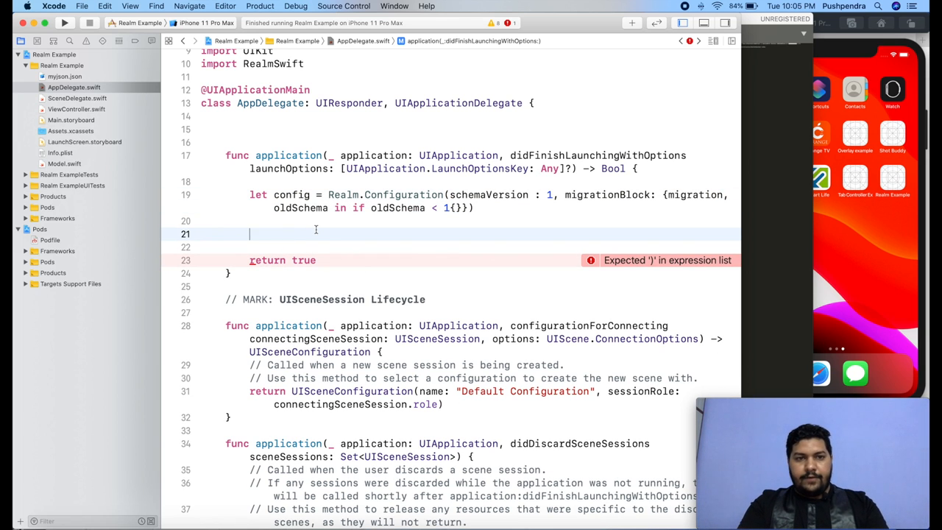
pyautogui.write('Re')
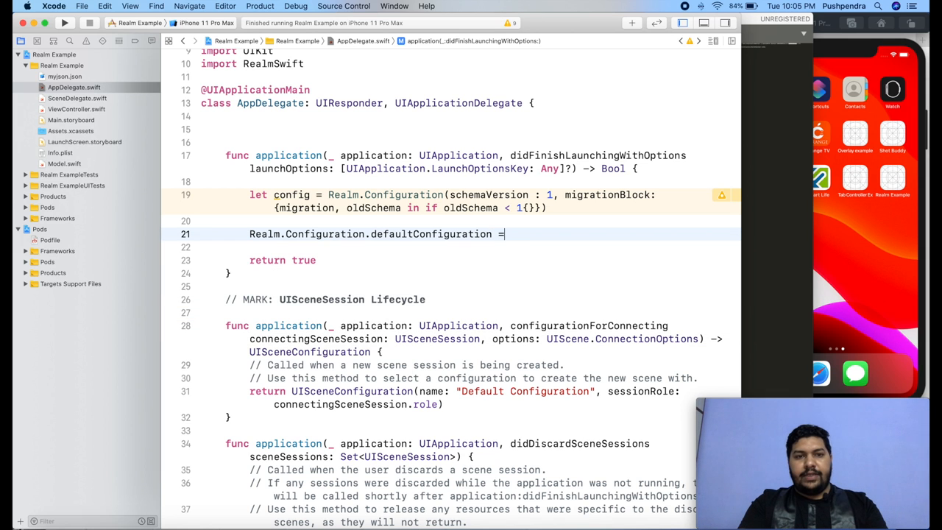
pyautogui.write('config')
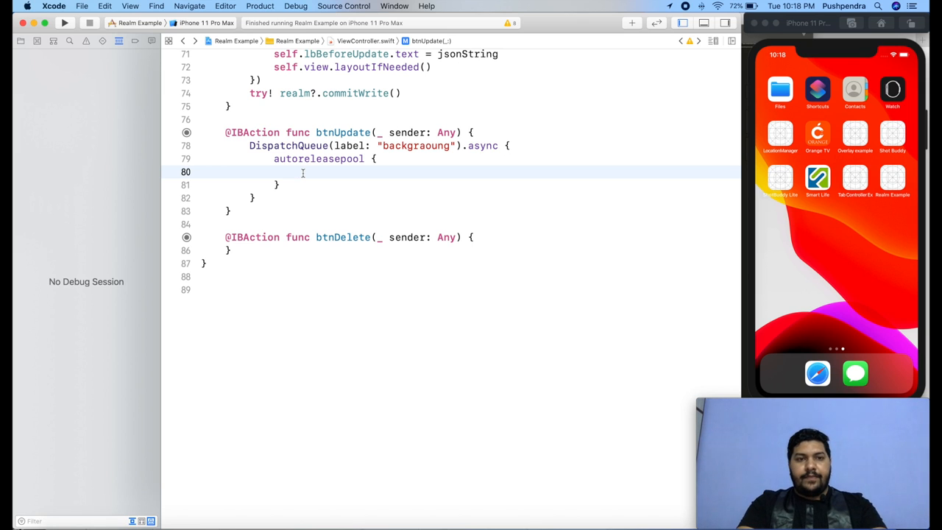
# Step: Inside btnUpdate's autoreleasepool, open a Realm with let realm = try! Realm()
pyautogui.write('let re')
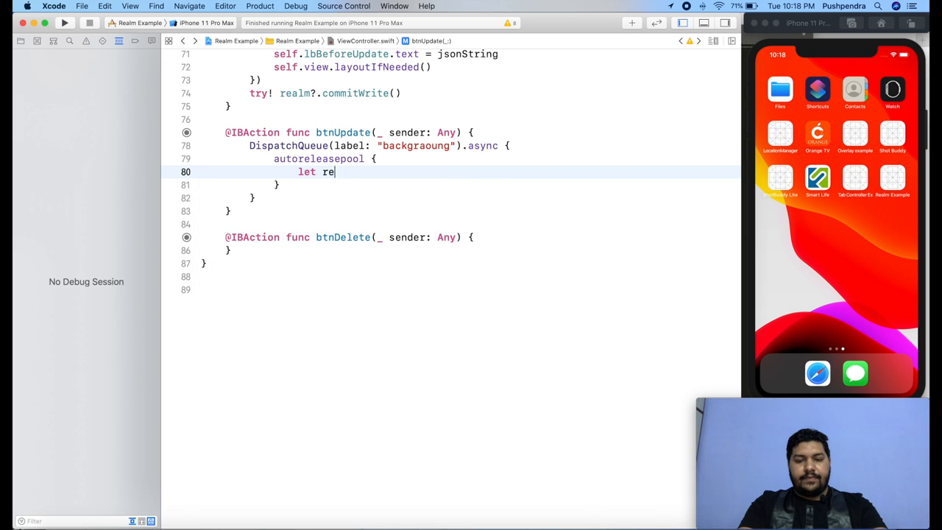
pyautogui.write('alm =')
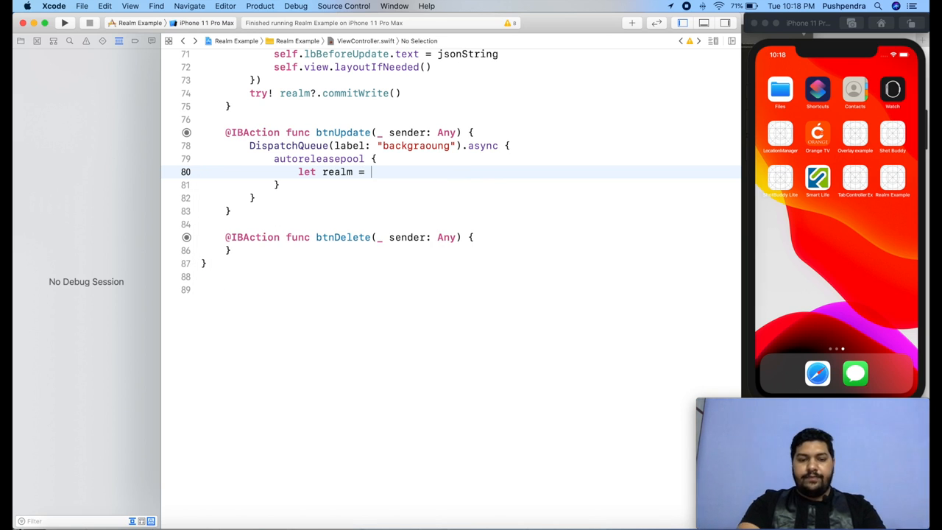
pyautogui.write('try! realm')
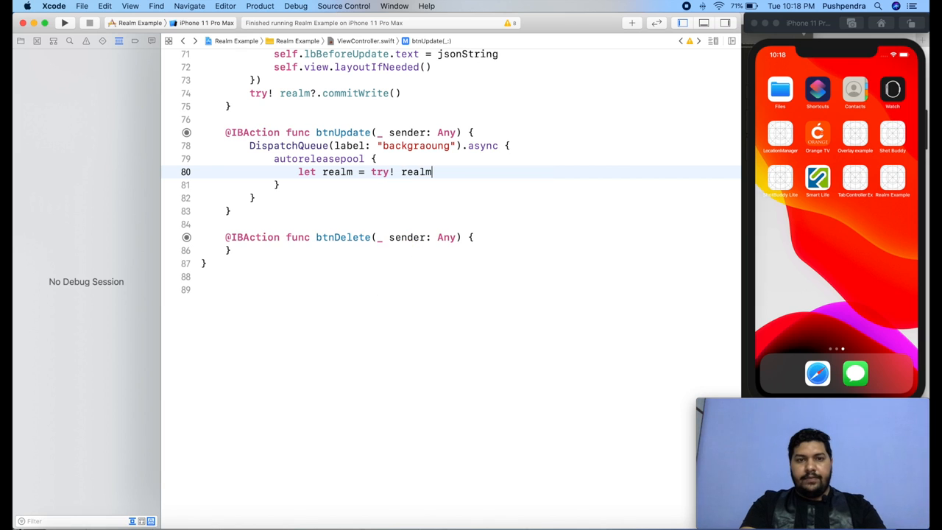
pyautogui.write('Real')
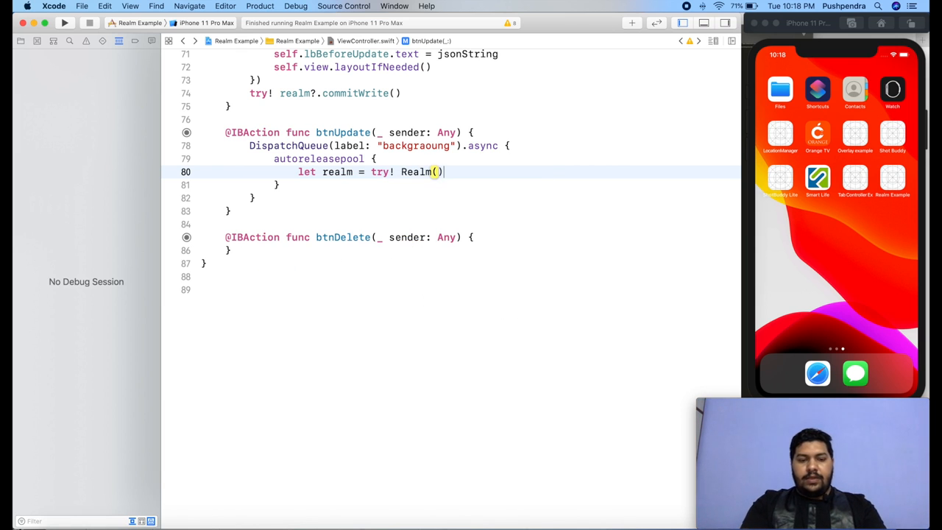
pyautogui.press('Return')
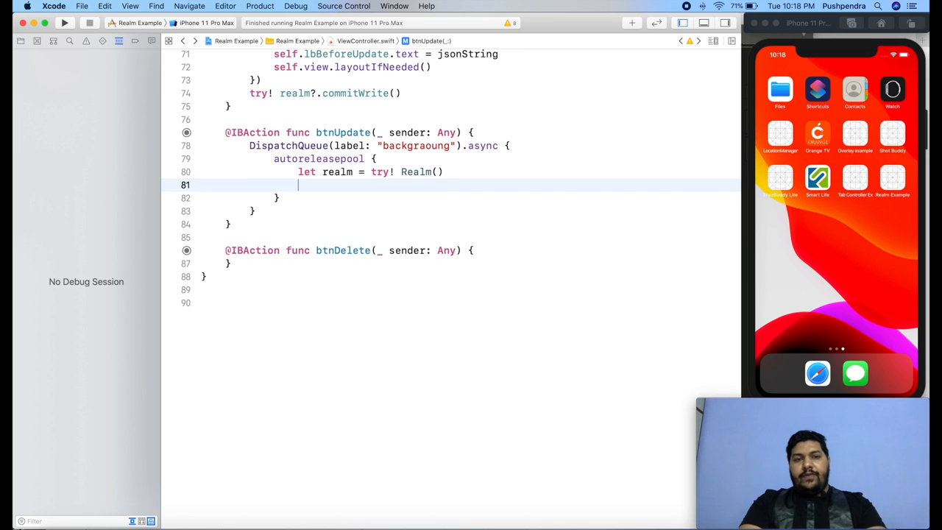
# Step: Fetch mainModel as the last MainModelClass object filtered by age='25'
pyautogui.write('let')
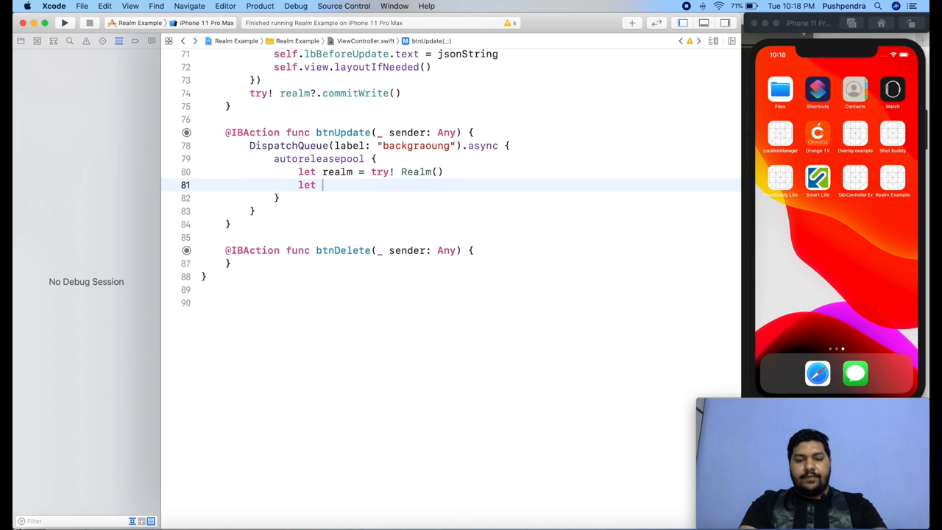
pyautogui.write('mainM')
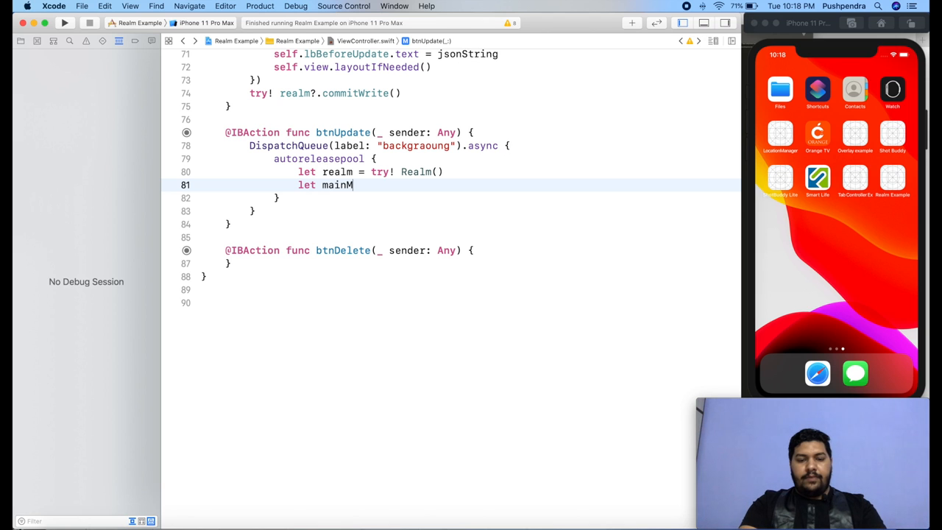
pyautogui.write('odel =')
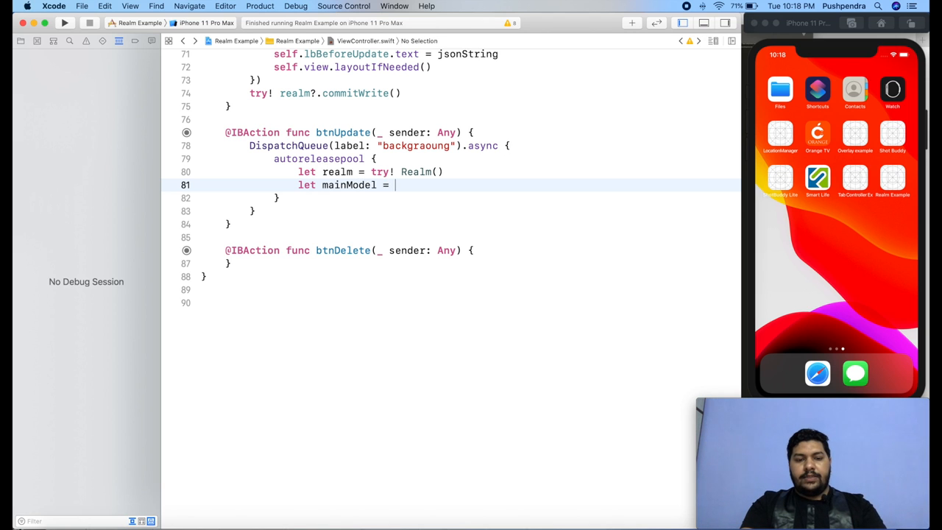
pyautogui.write('realm.f')
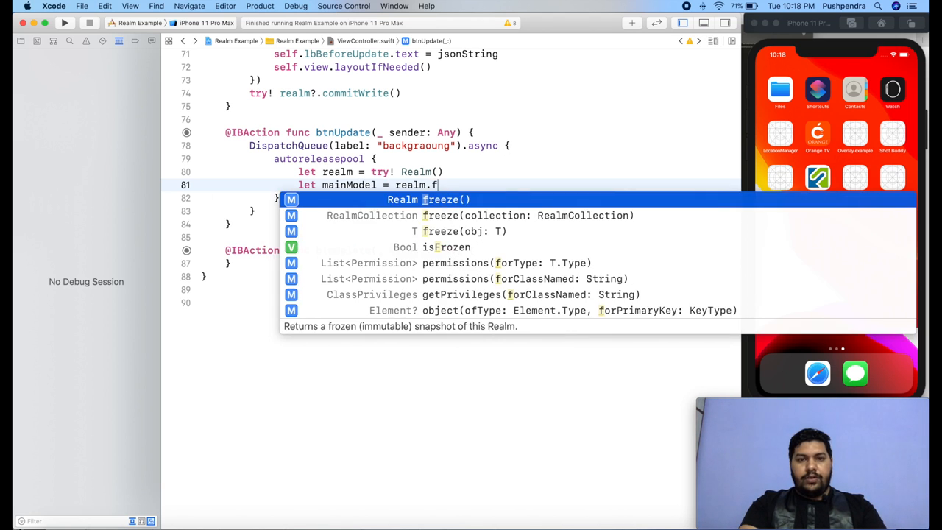
pyautogui.write('objects(type: Element.Type')
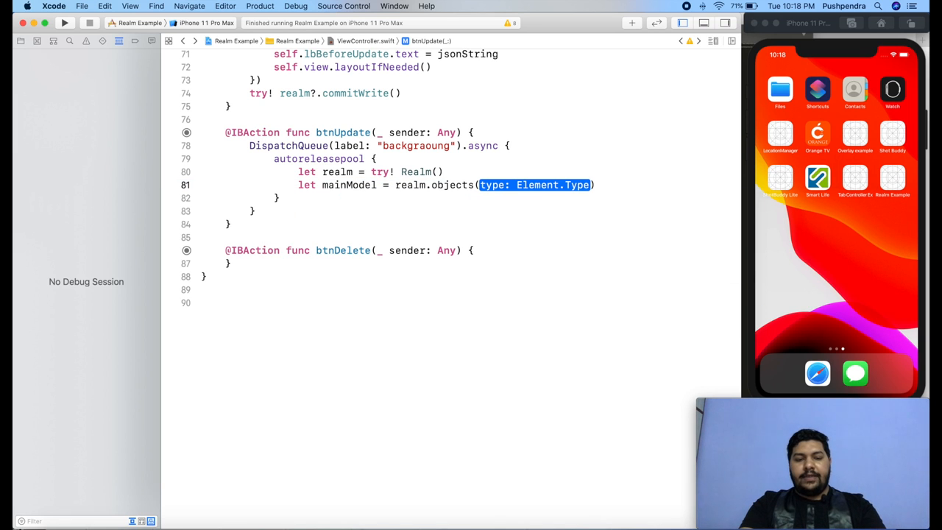
pyautogui.write('MainModelClass')
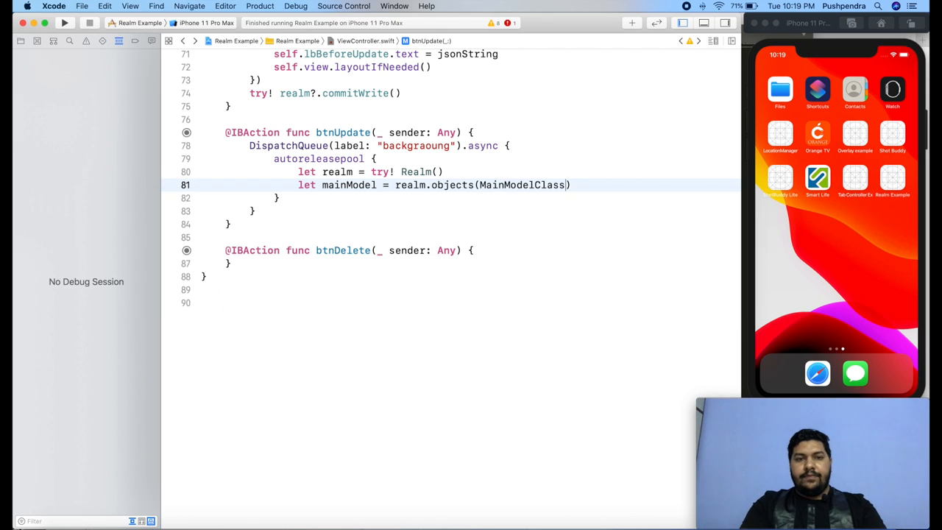
pyautogui.write('.self')
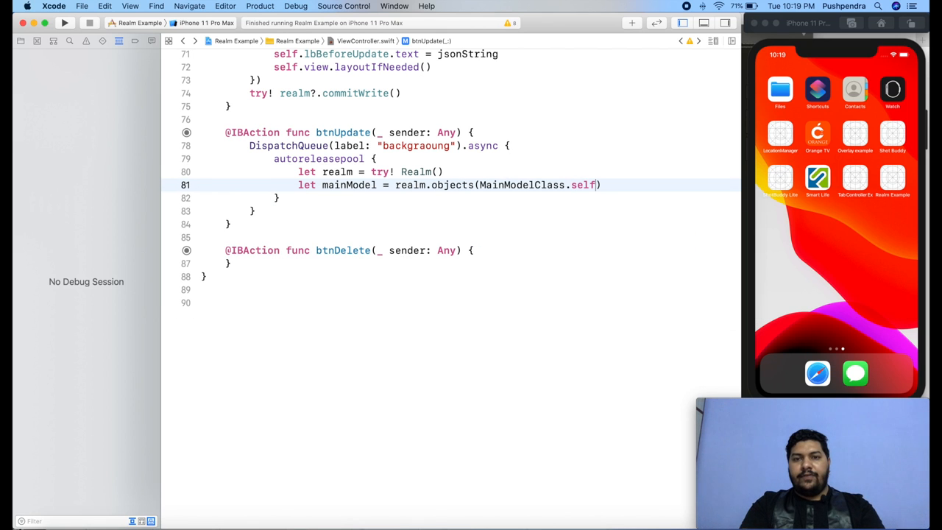
pyautogui.write('.filter(predicate: NSPredicate')
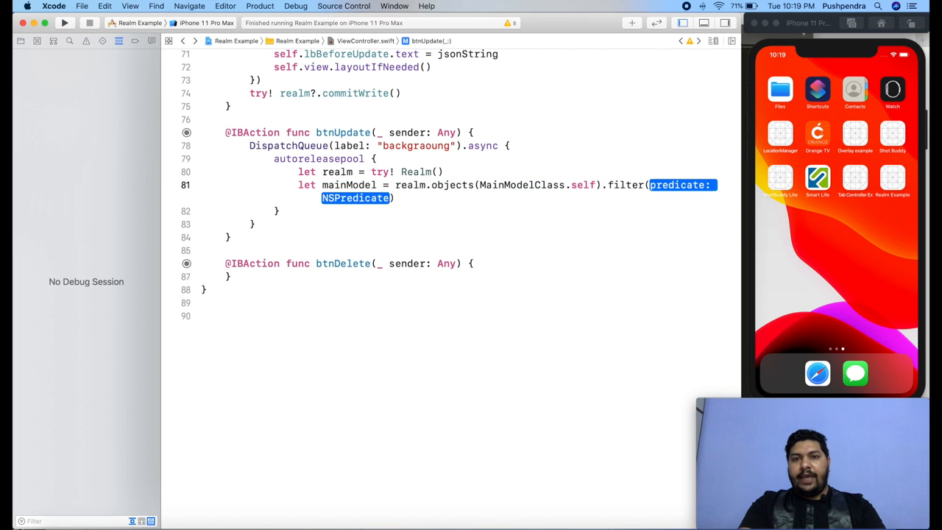
pyautogui.write('""')
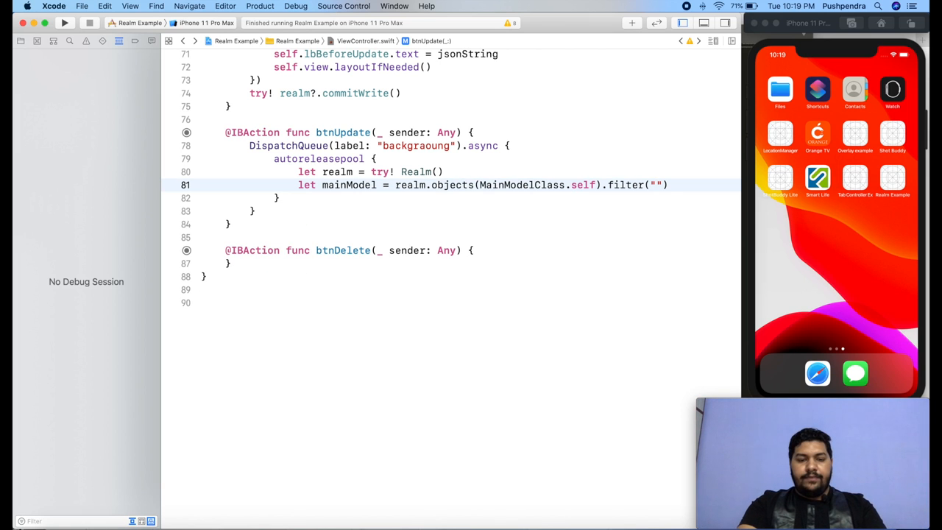
pyautogui.write("age='2")
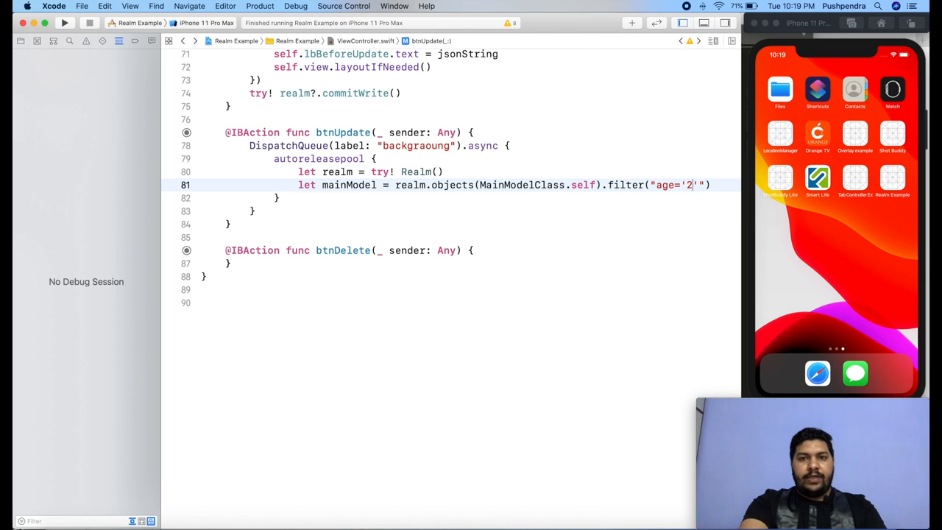
pyautogui.write('5')
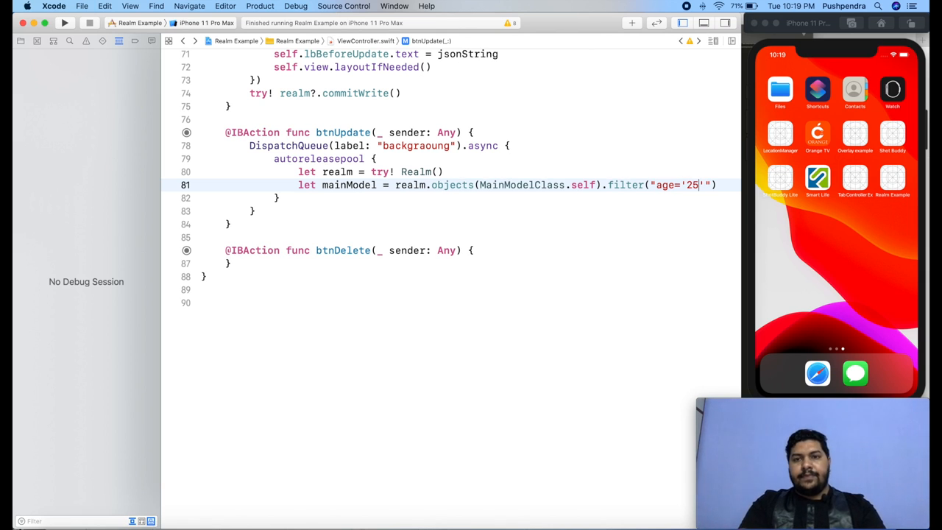
pyautogui.write('.')
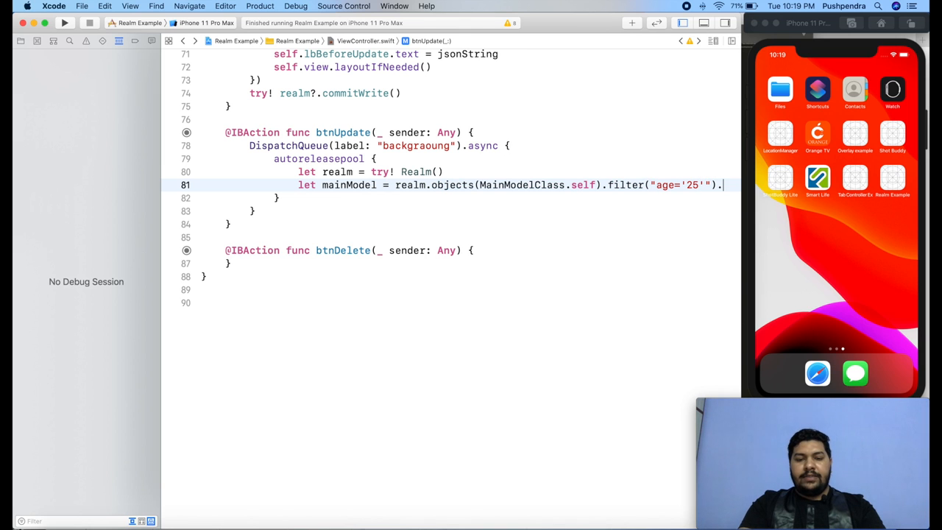
pyautogui.write('last')
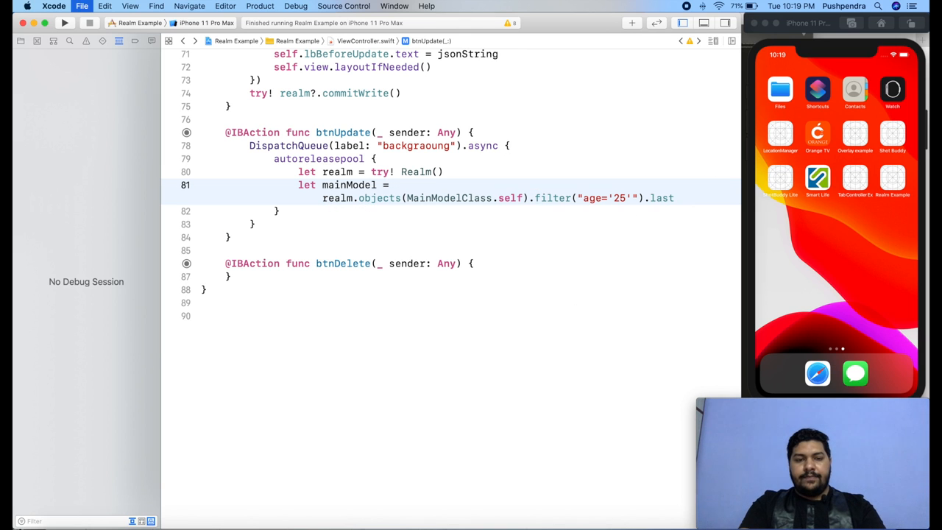
# Step: Check mainModel is not nil and start a try! realm.write block
pyautogui.write('if')
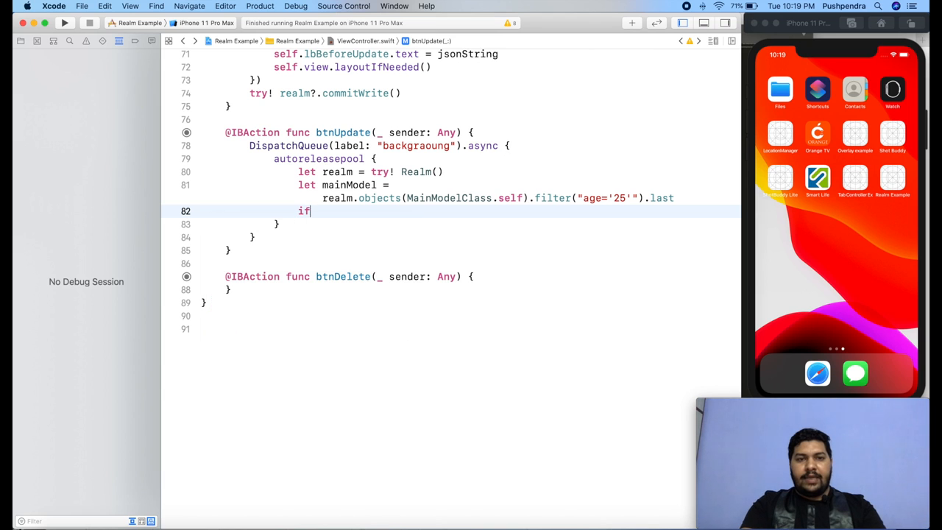
pyautogui.write('mainModel != n')
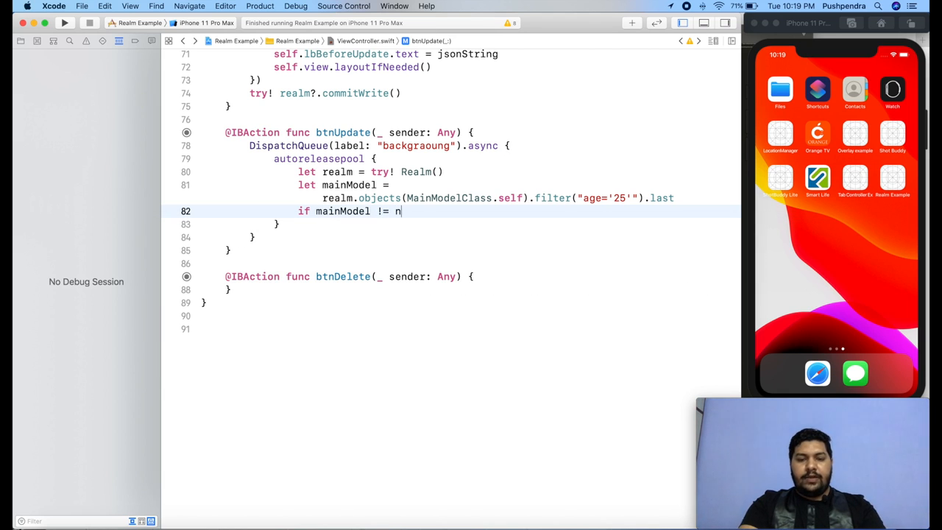
pyautogui.write('il {')
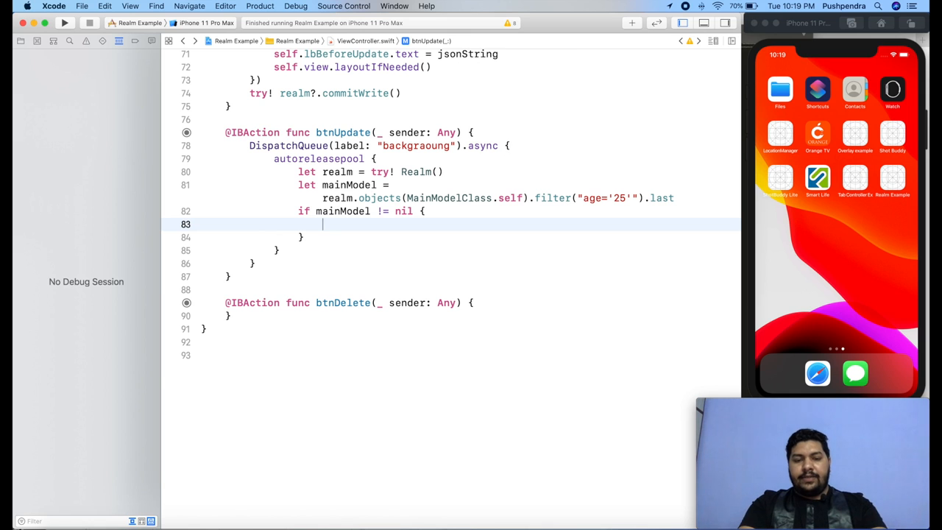
pyautogui.write('try')
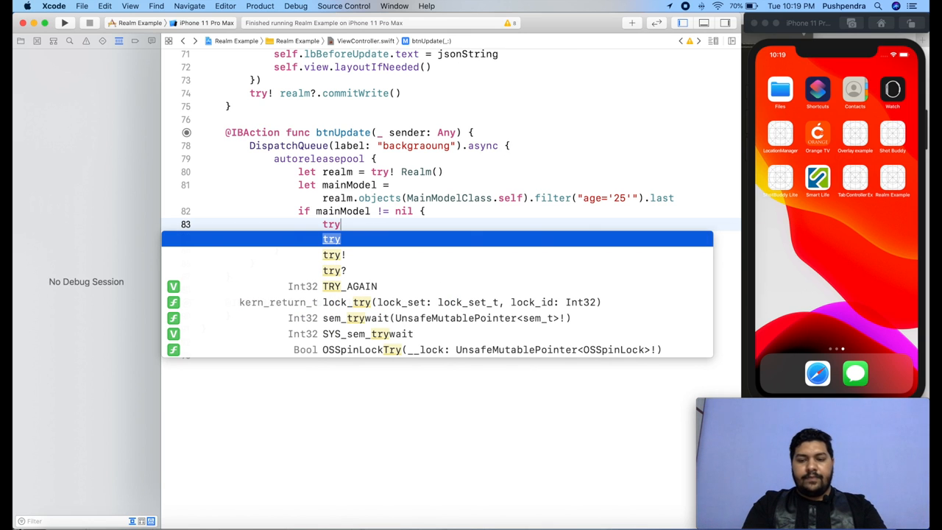
pyautogui.click(331, 255)
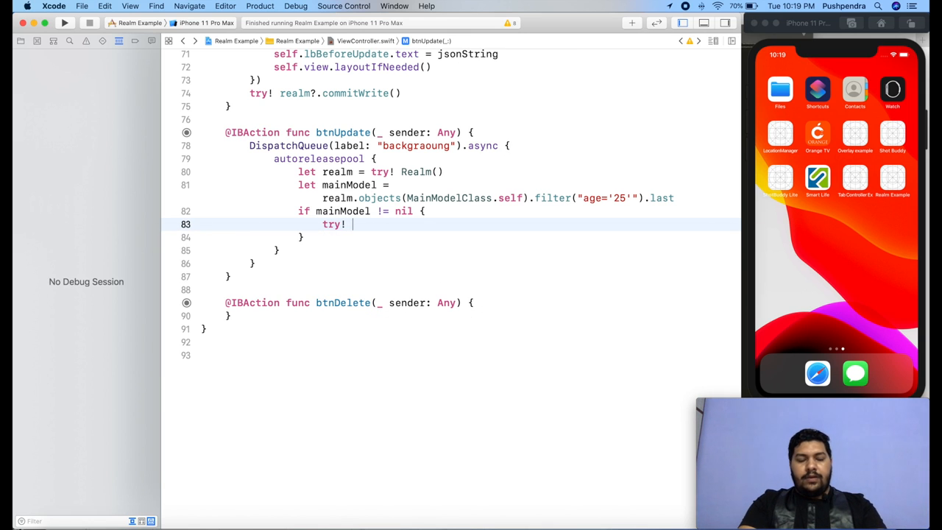
pyautogui.write('realm.write')
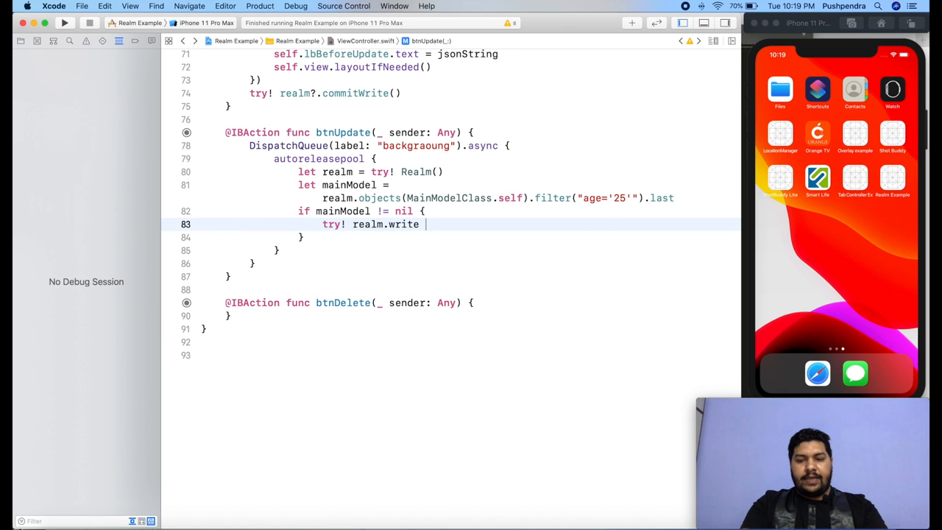
pyautogui.write('{')
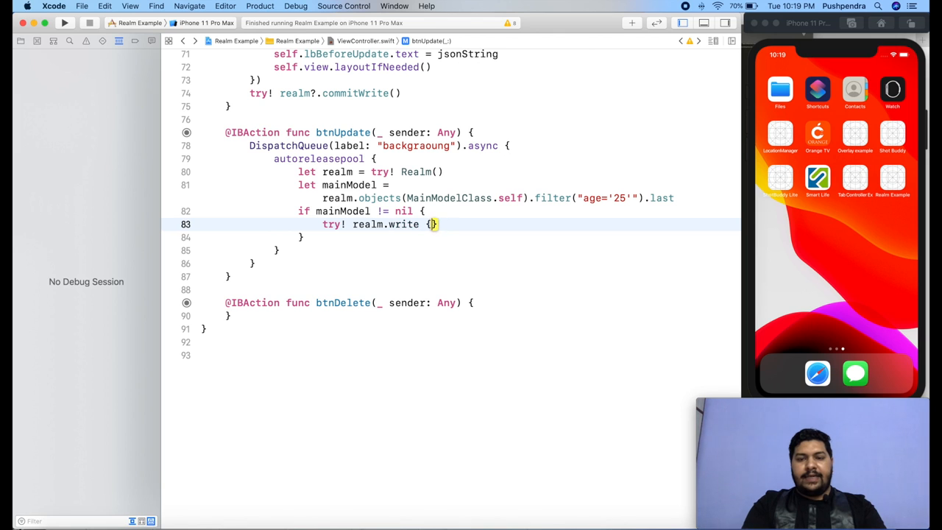
pyautogui.press('return')
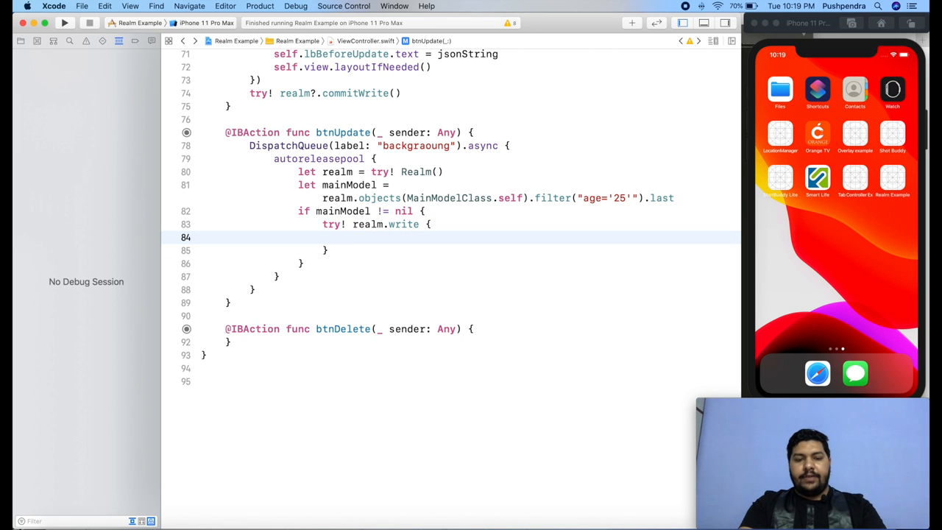
# Step: Begin a let declaration inside the write block, reviewing the save code above
pyautogui.write('let')
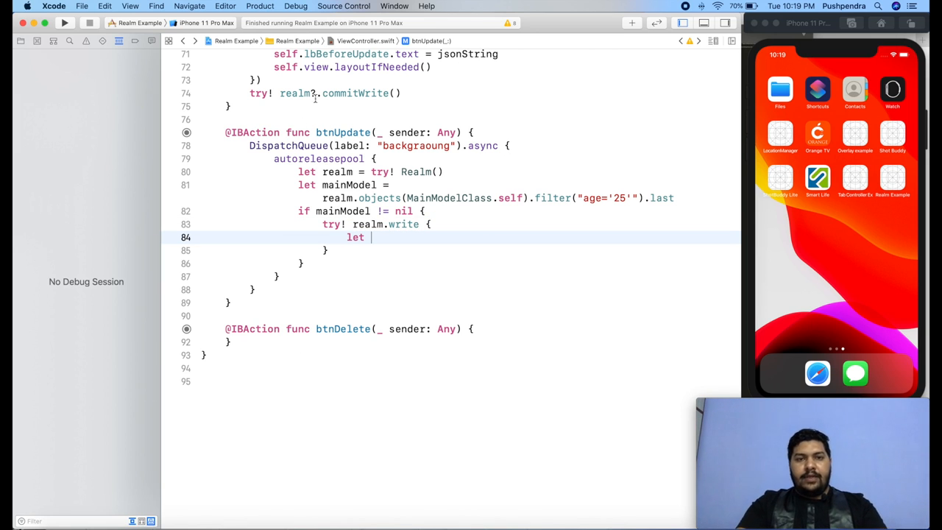
pyautogui.scroll(3)
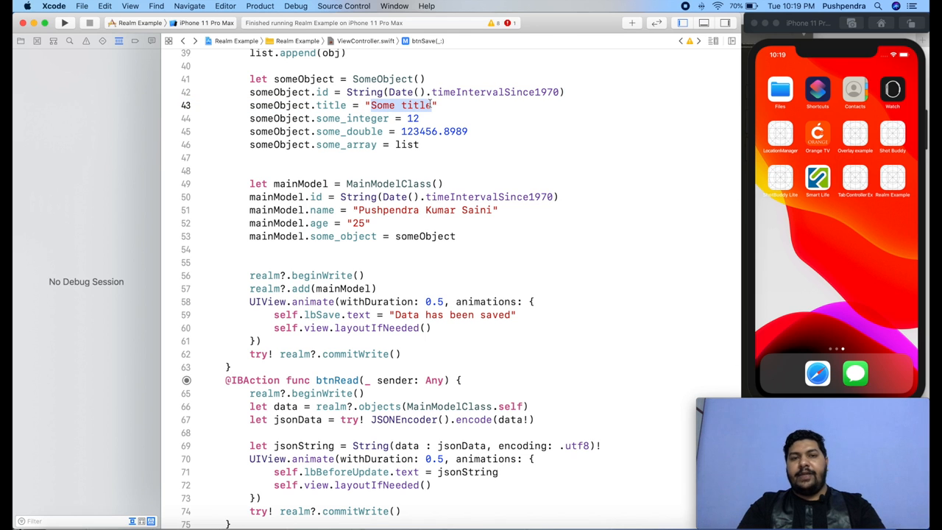
pyautogui.scroll(-3)
pyautogui.write('let_')
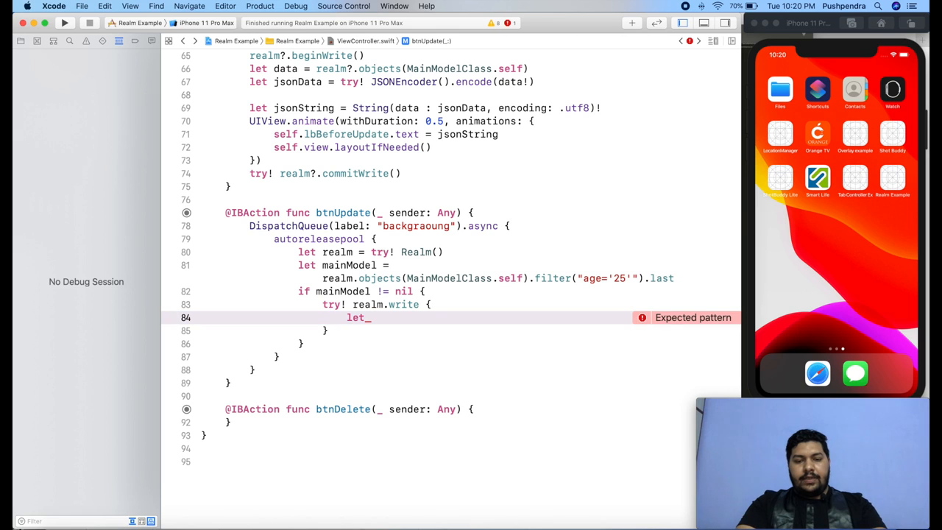
# Step: Declare someObject as mainModel?.some_object ?? SomeObject()
pyautogui.write('so')
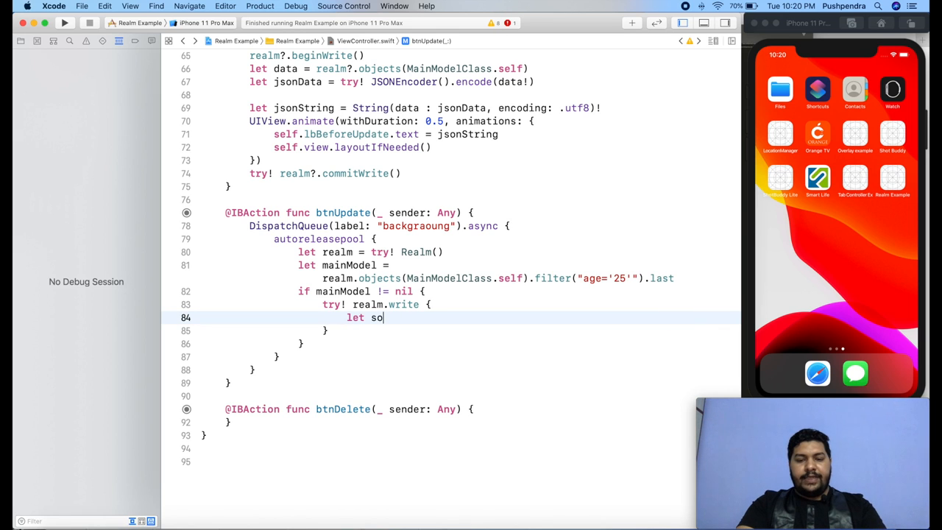
pyautogui.write('meObject =')
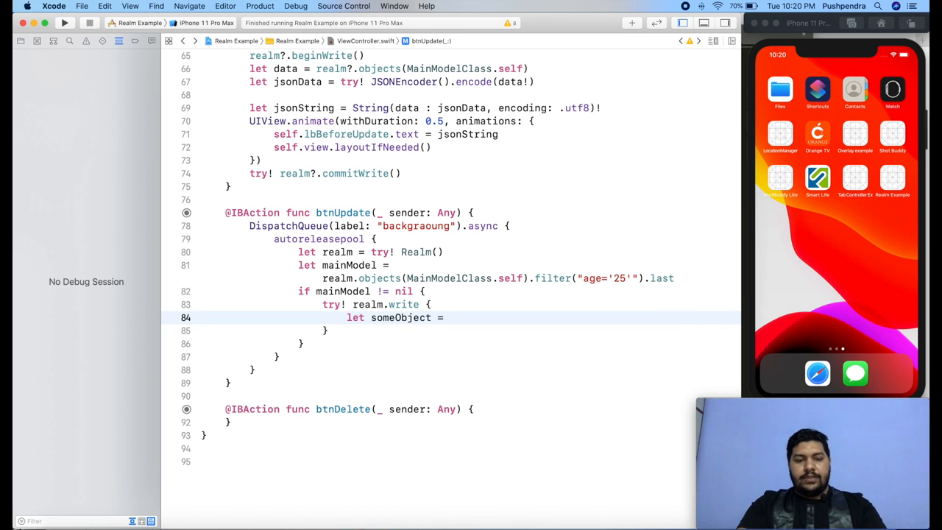
pyautogui.write('mainModel.')
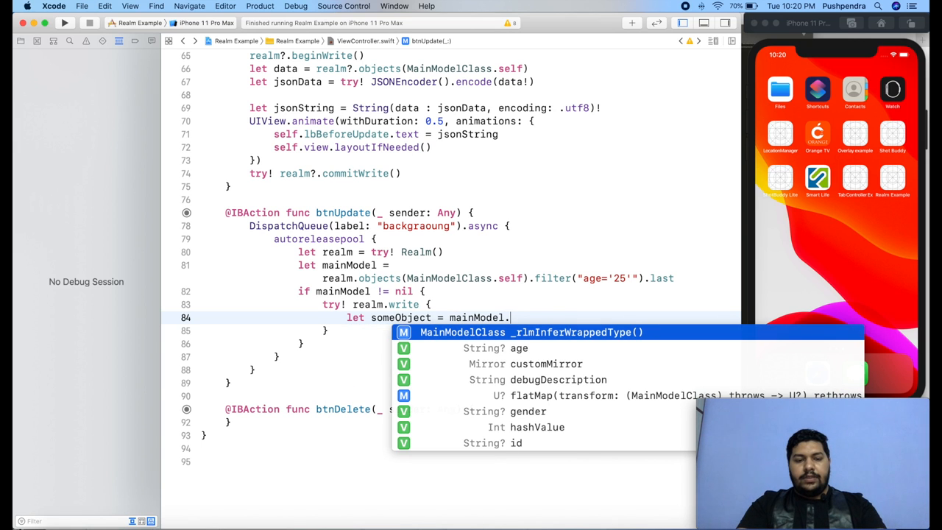
pyautogui.write('some_object ??')
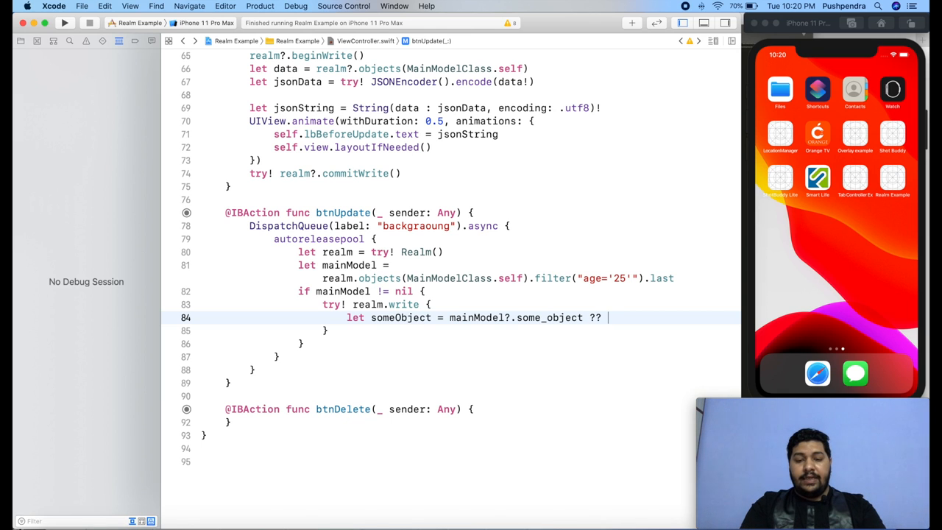
pyautogui.write('SomeObject')
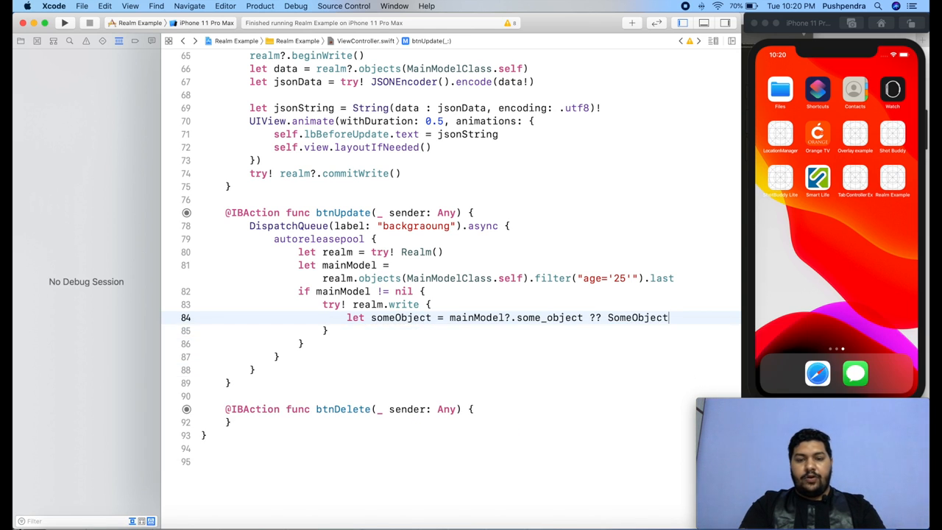
pyautogui.write('()')
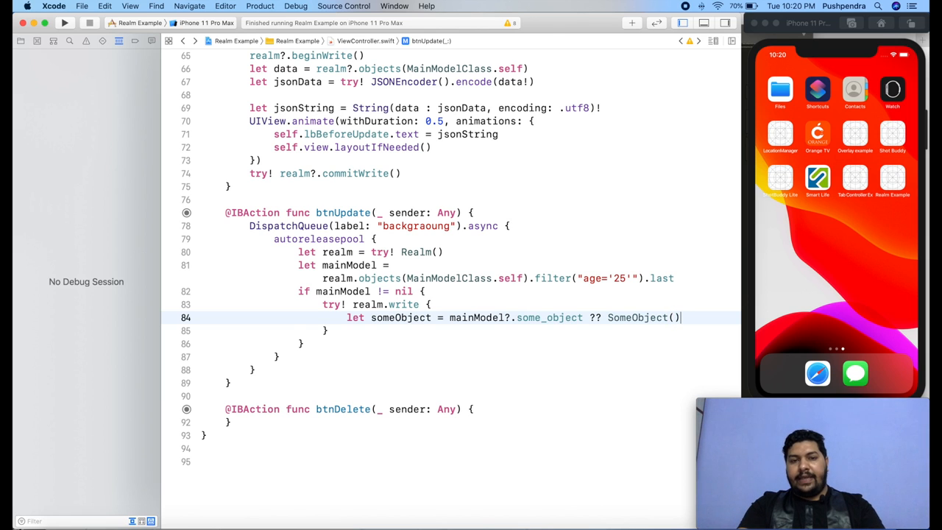
pyautogui.press('return')
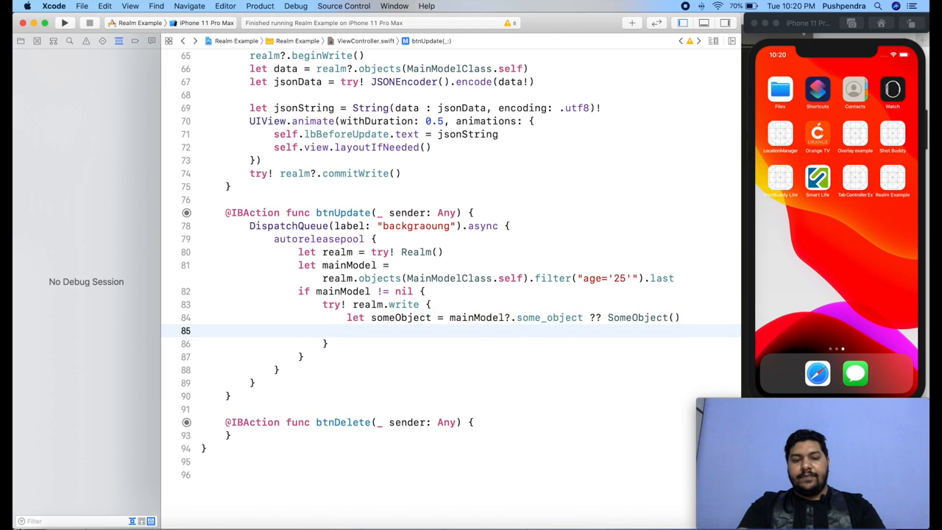
# Step: Set someObject.title to "Hey This Pushpendra Title..." and assign it back to mainModel's some_object
pyautogui.write('someObject.title =')
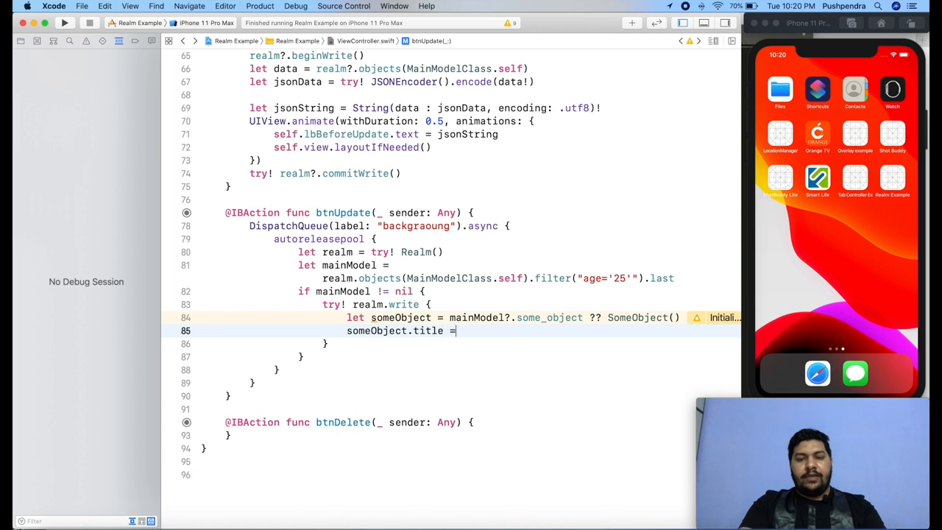
pyautogui.write('"Hey "')
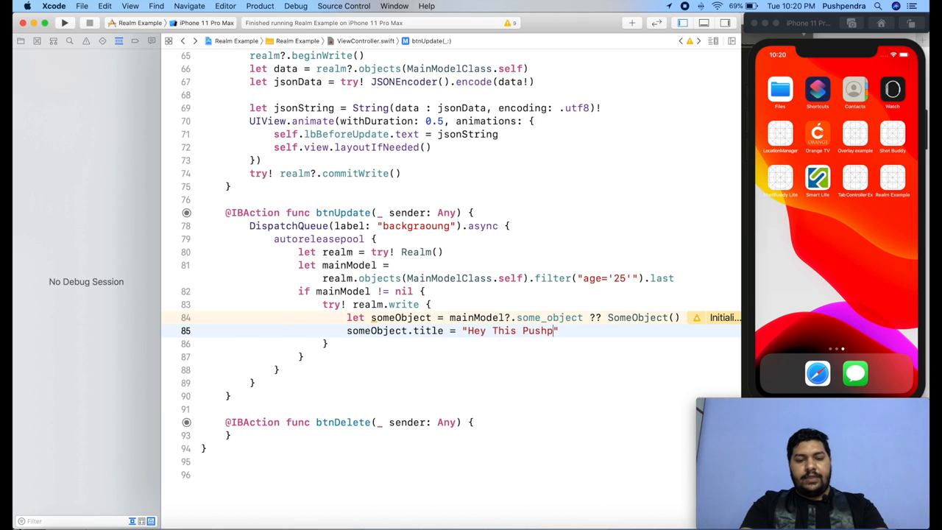
pyautogui.write('endra Title')
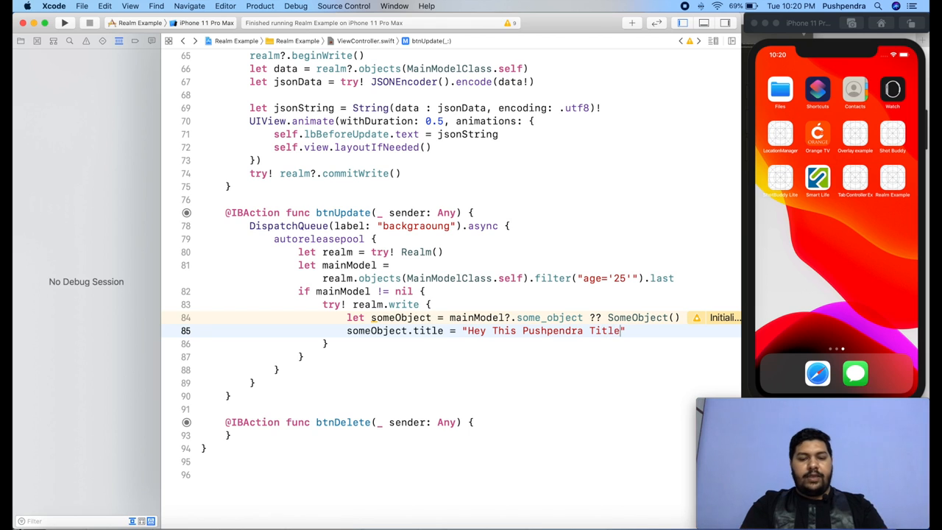
pyautogui.write('...')
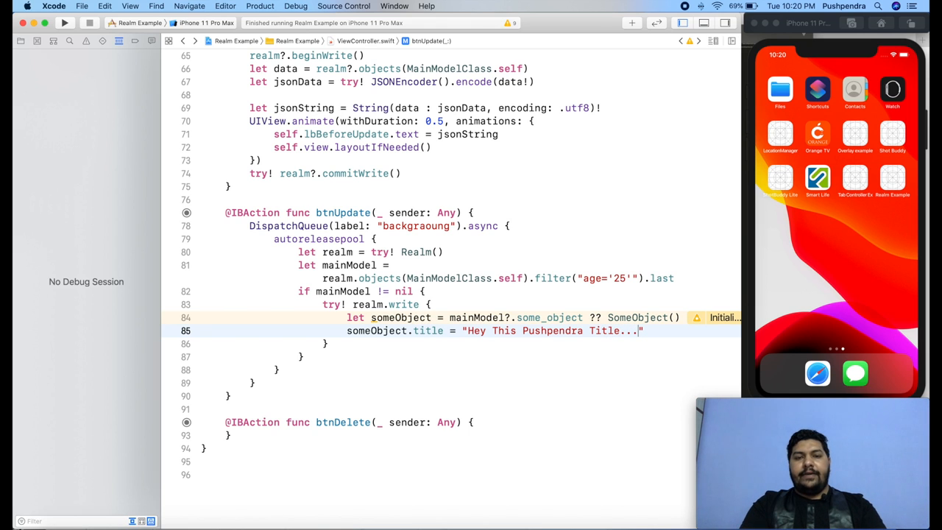
pyautogui.press('Return')
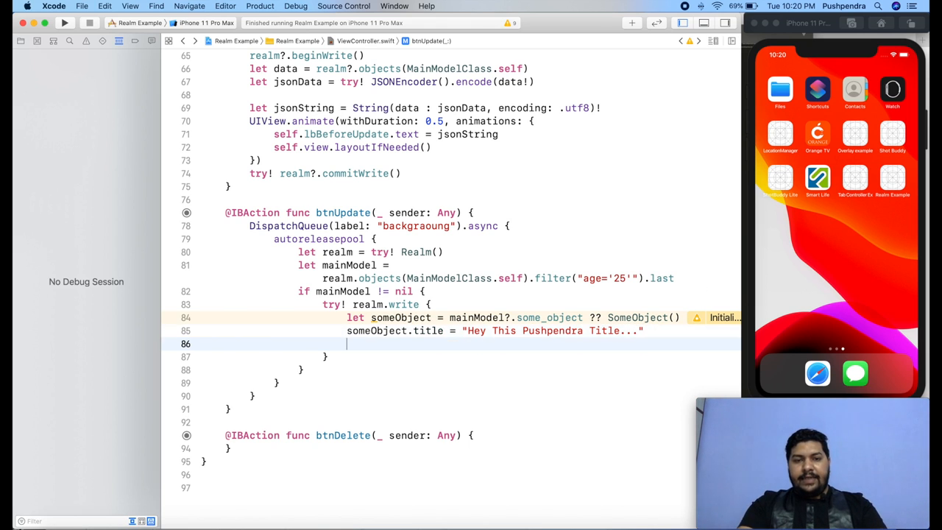
pyautogui.write('mainModel')
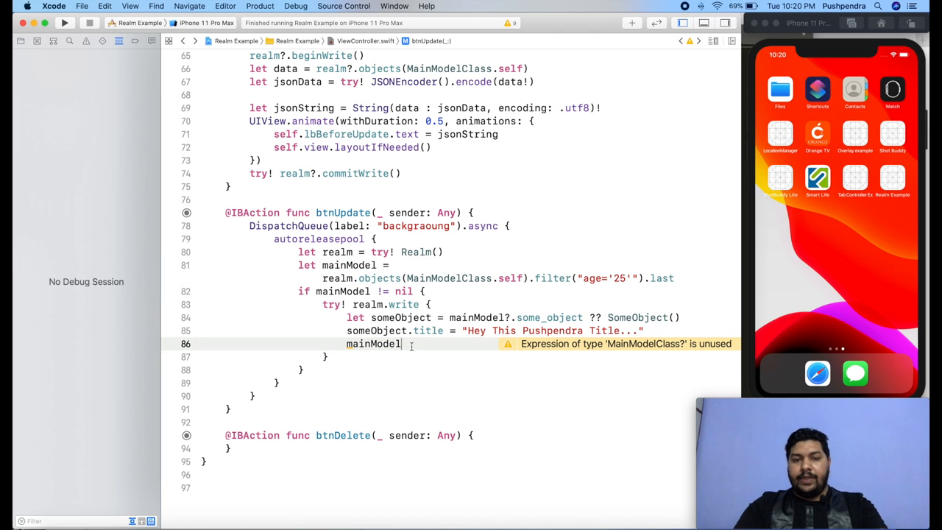
pyautogui.write('.some_object')
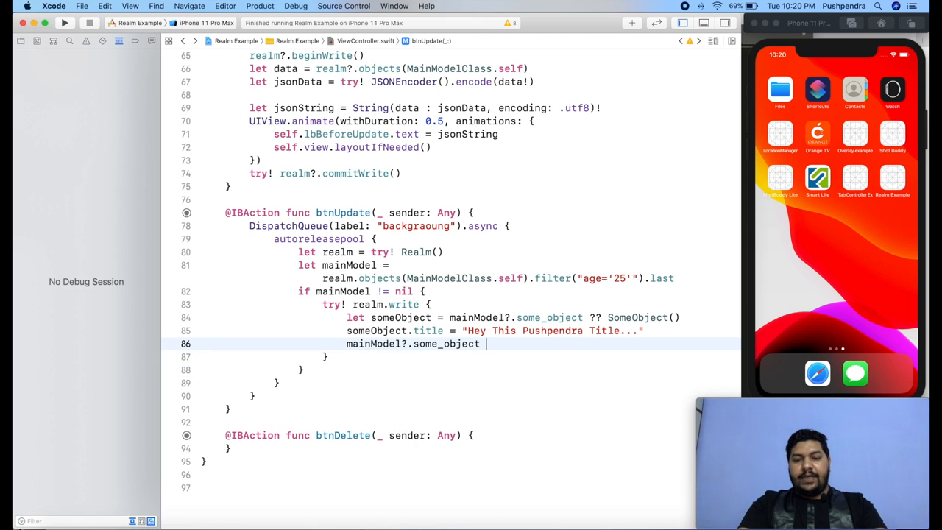
pyautogui.write('= someObject')
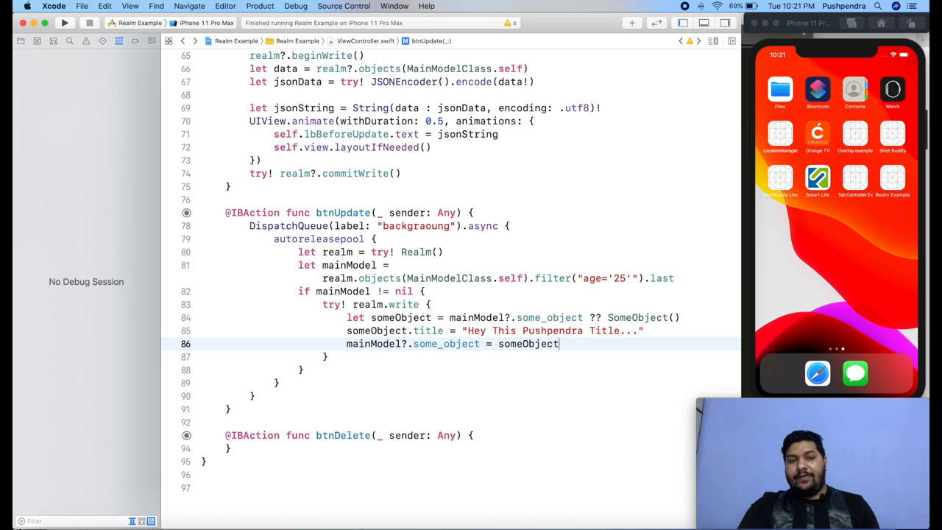
# Step: Encode mainModel to JSON and, in DispatchQueue.main.async, animate it into the after-update label
pyautogui.press('Return')
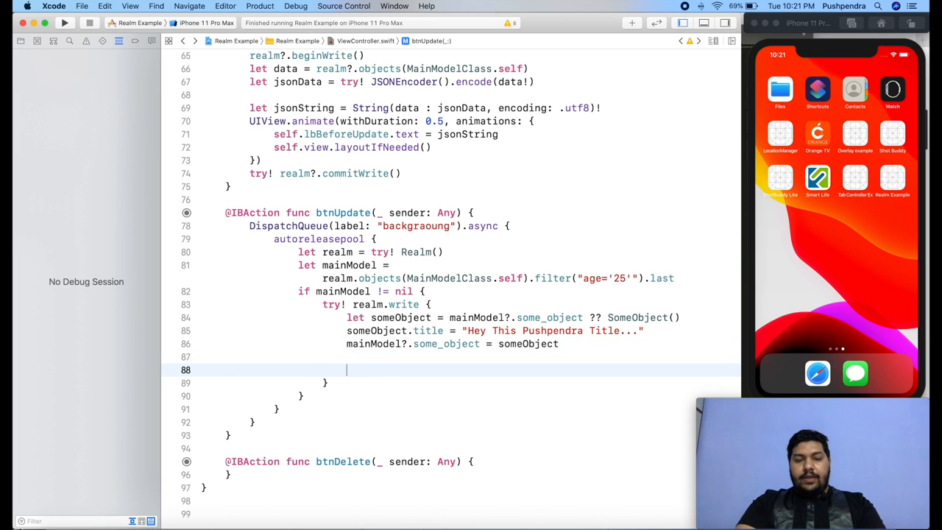
pyautogui.write('D')
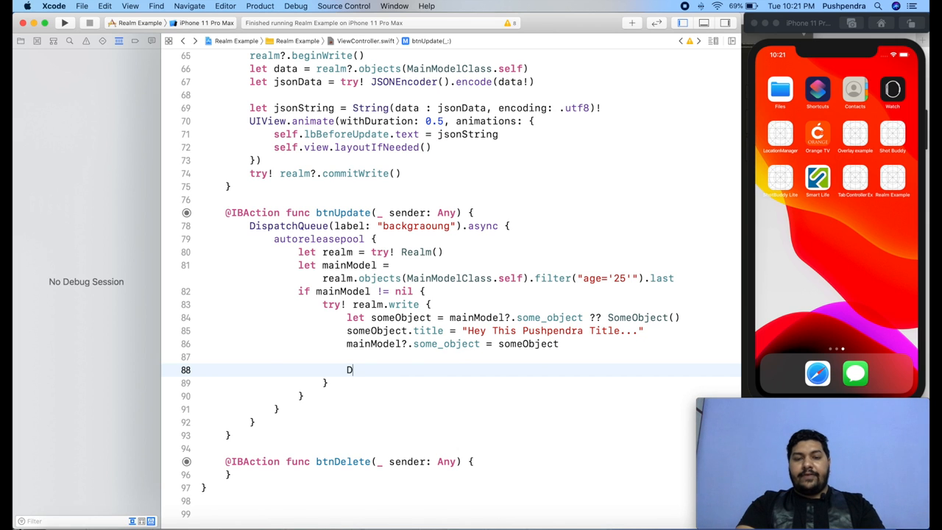
pyautogui.write('ispatchQueue')
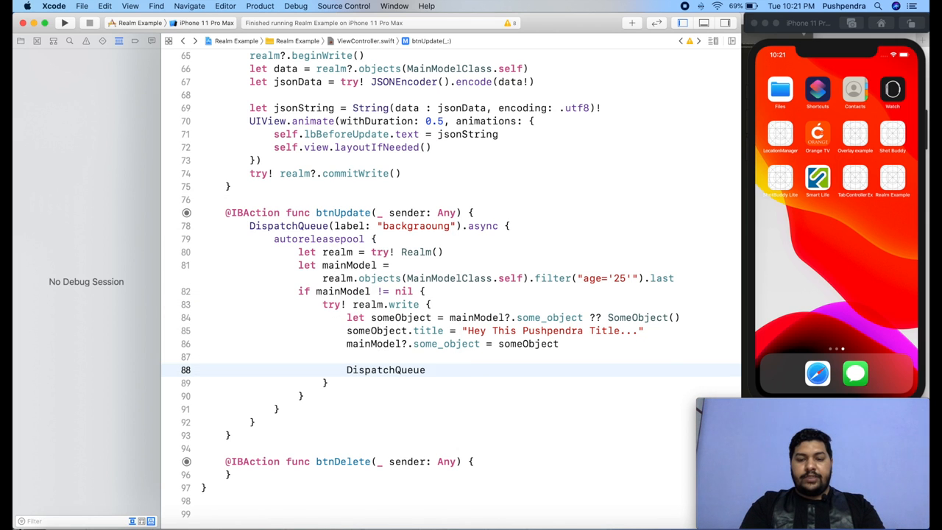
pyautogui.write('.main.')
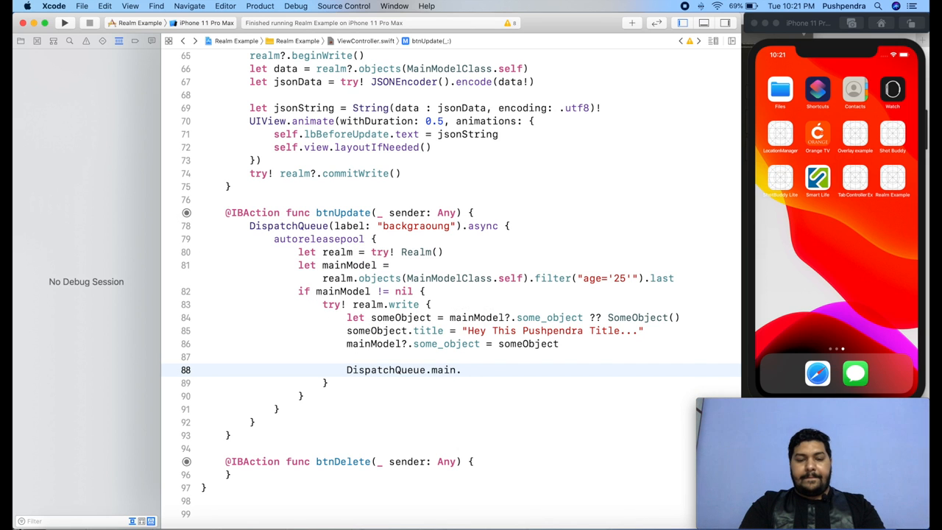
pyautogui.write('.async {')
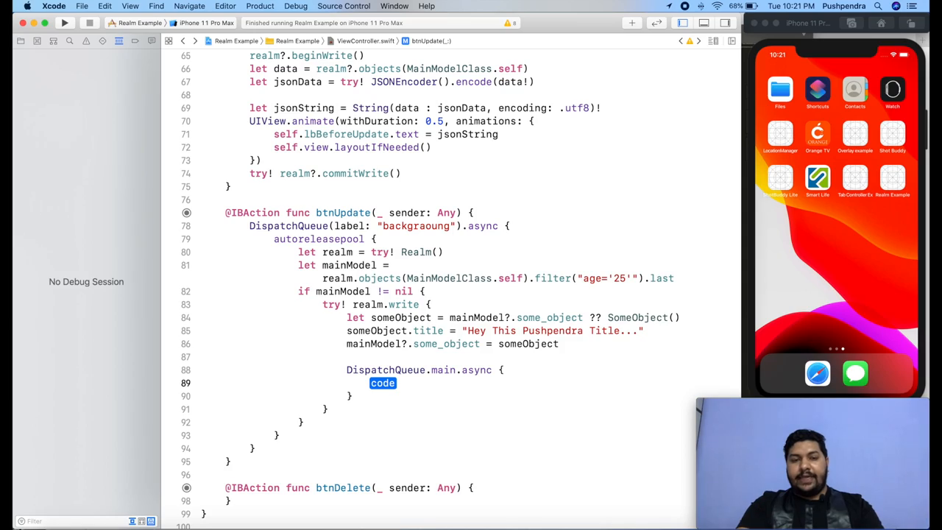
pyautogui.click(65, 22)
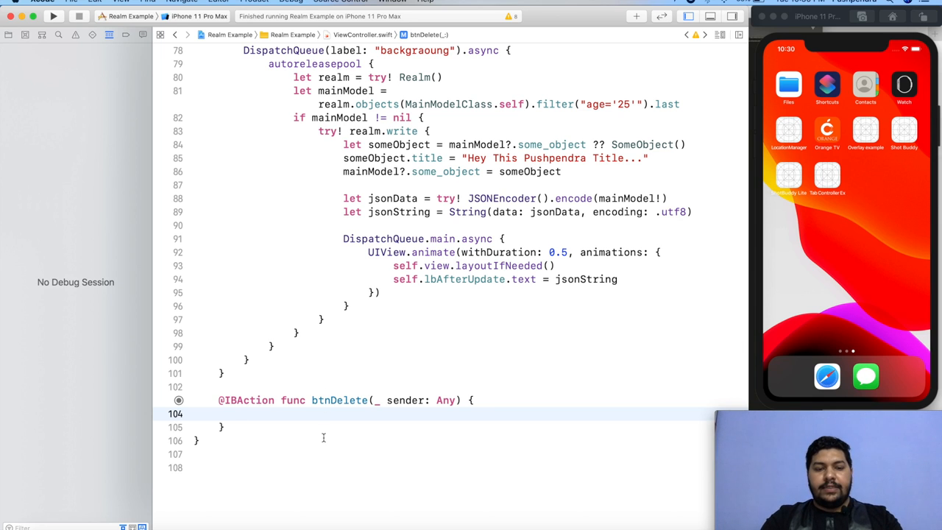
# Step: In btnDelete, start a labelled background DispatchQueue and open a Realm with try! Realm()
pyautogui.write('Dis')
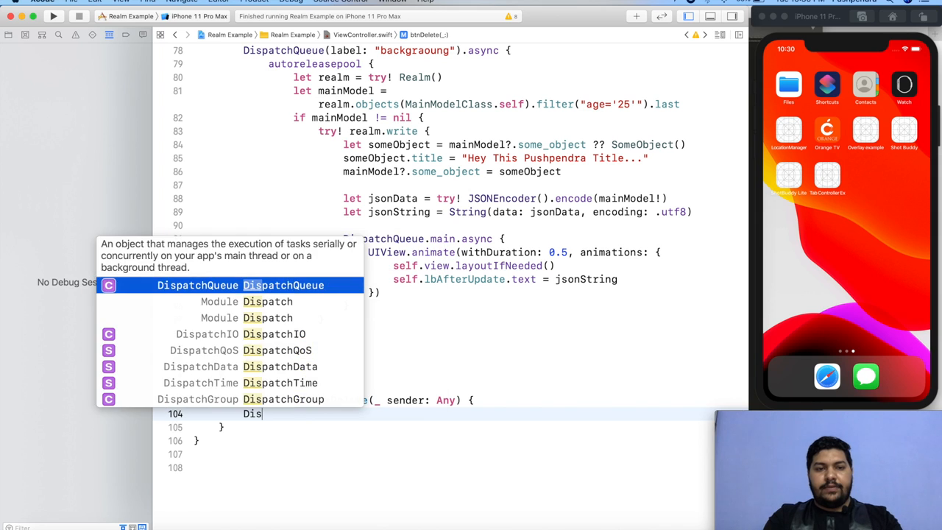
pyautogui.write('.la')
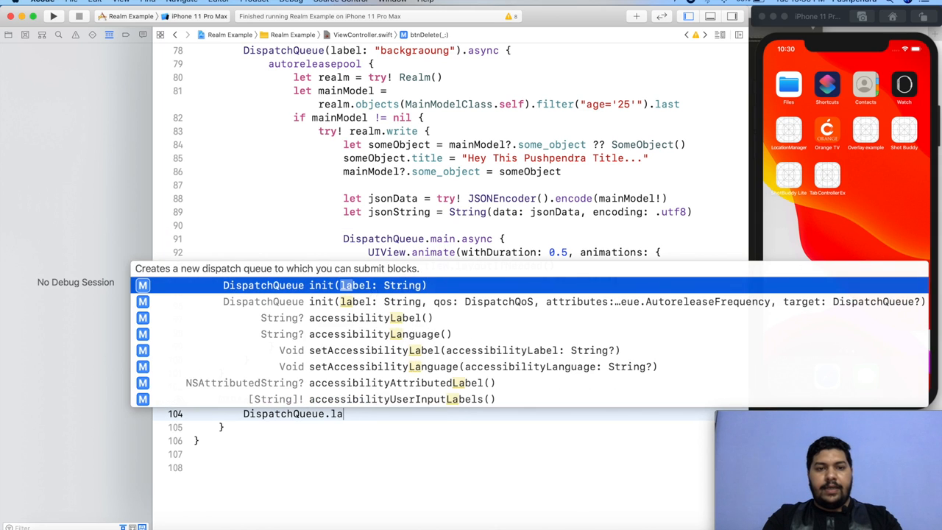
pyautogui.press('Escape')
pyautogui.write('(label: "background").async {')
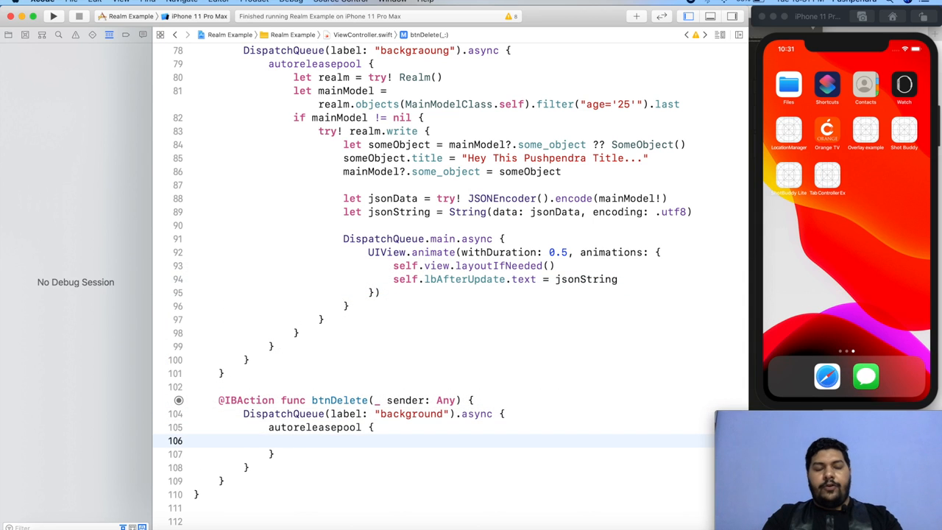
pyautogui.write('let r')
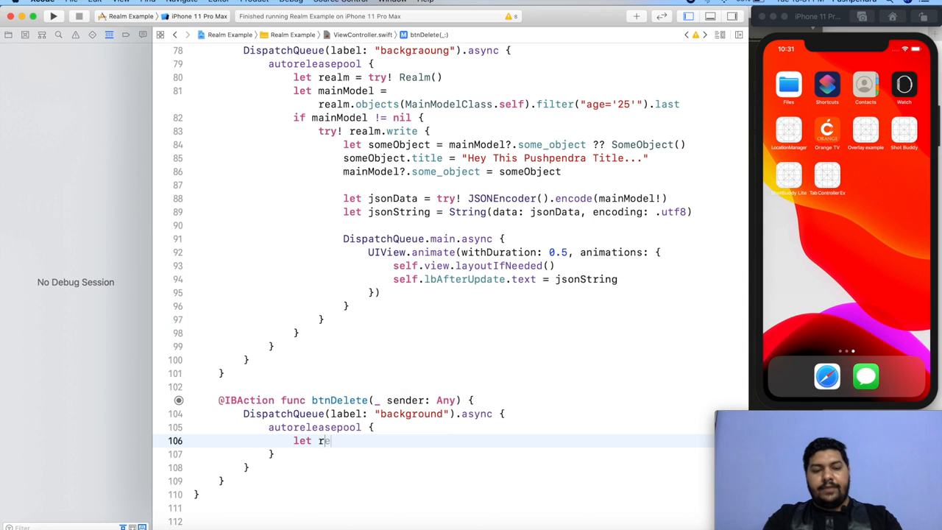
pyautogui.write('ealm')
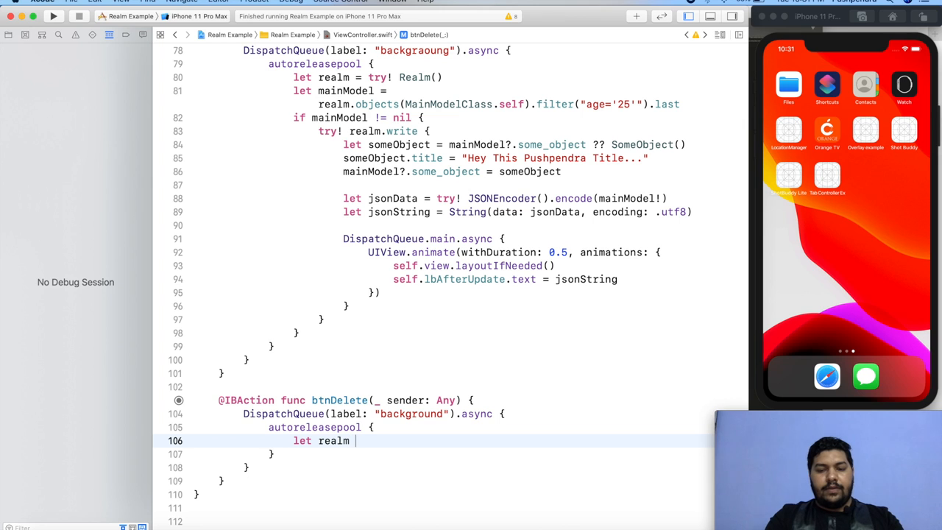
pyautogui.write('=')
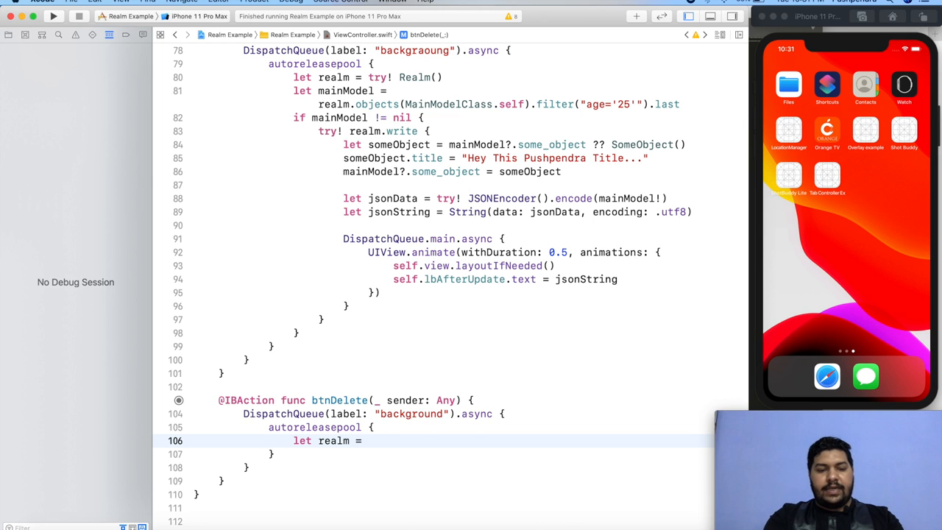
pyautogui.write('try! Realm()')
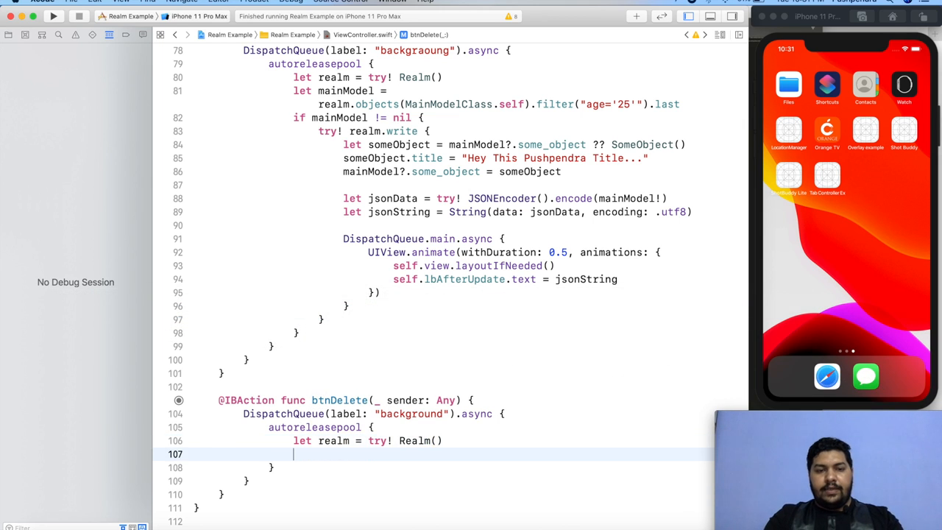
pyautogui.write('= value')
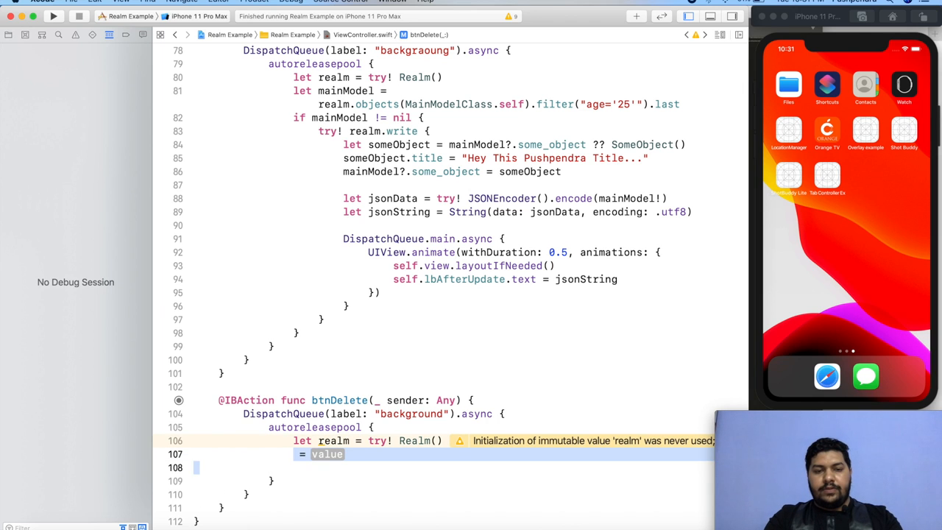
# Step: Fetch model as MainModelClass objects filtered by age='25'
pyautogui.write('let mo')
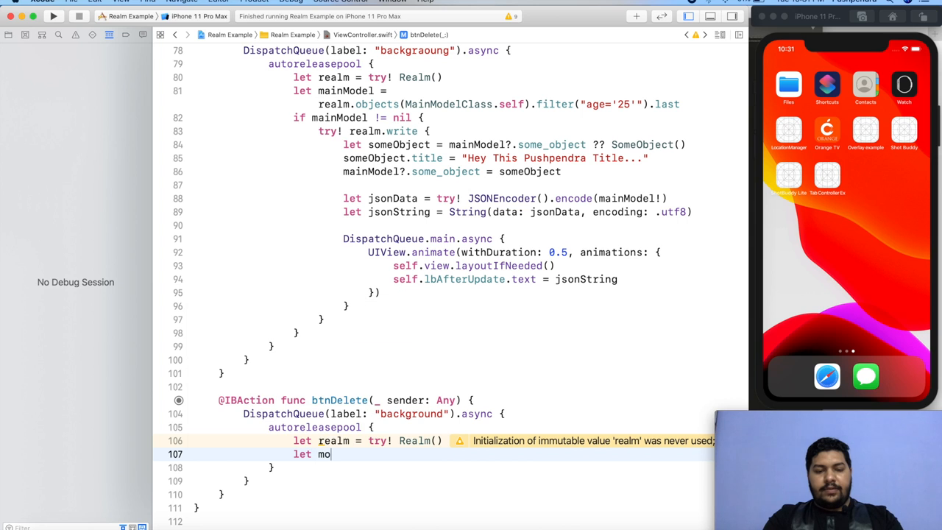
pyautogui.write('del = realm.objects(type: Element.Type')
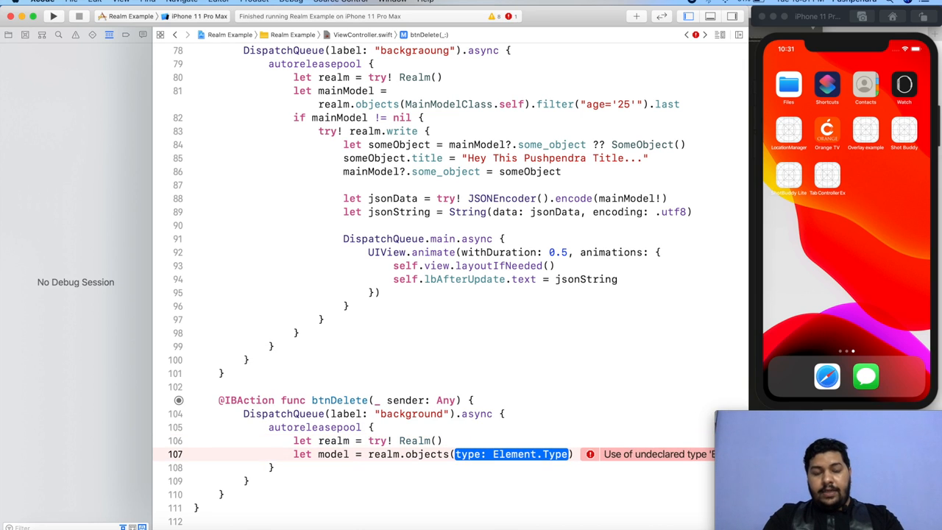
pyautogui.write('M')
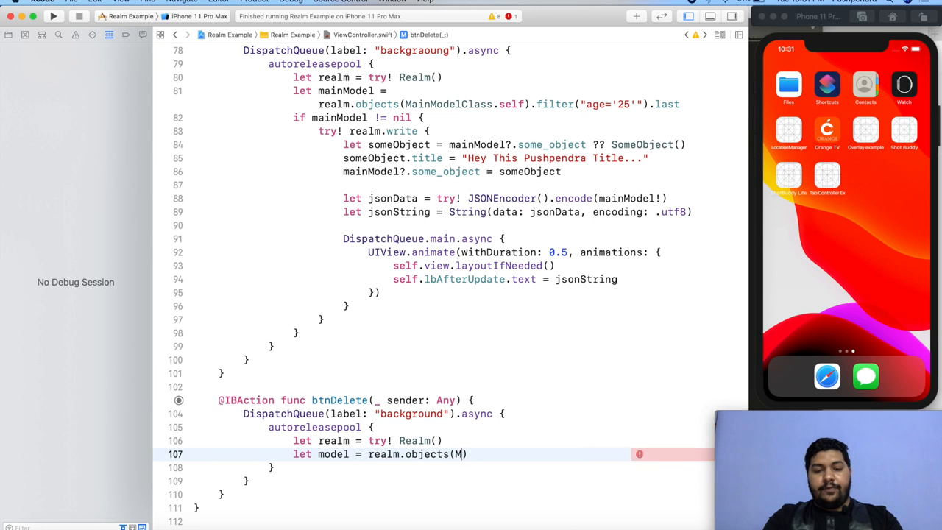
pyautogui.write('ainModelClass.self')
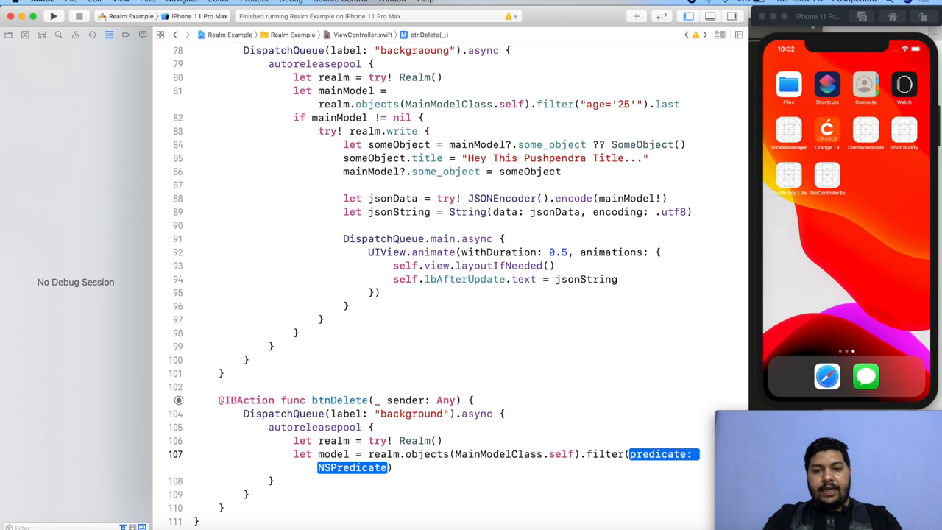
pyautogui.write('age = \'"')
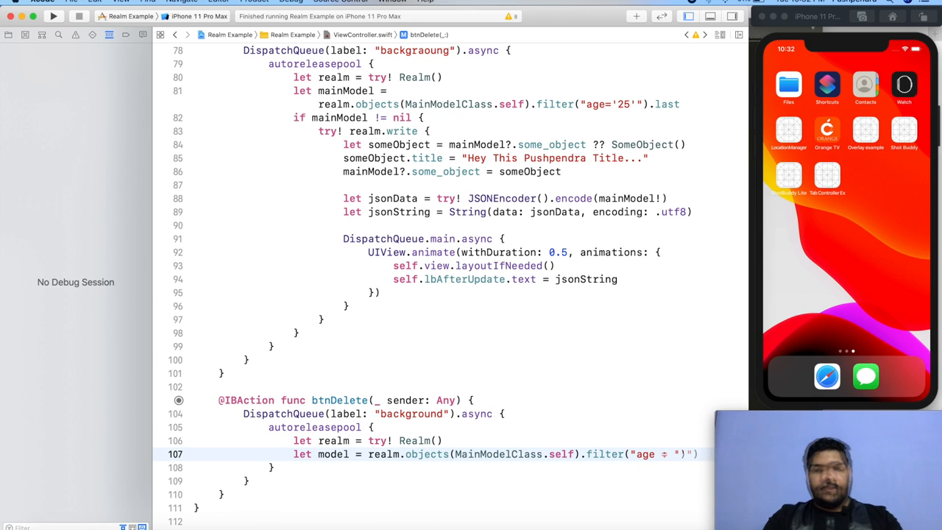
pyautogui.write("25'")
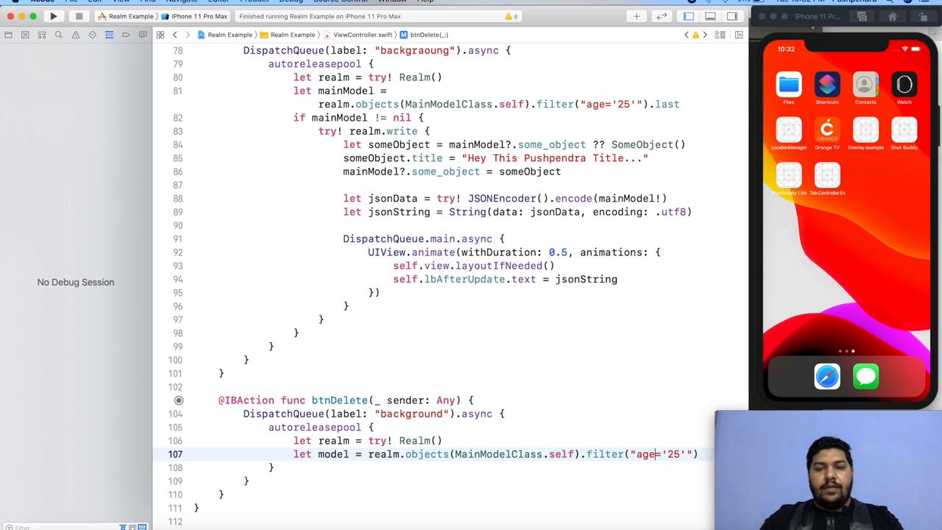
pyautogui.scroll(-3)
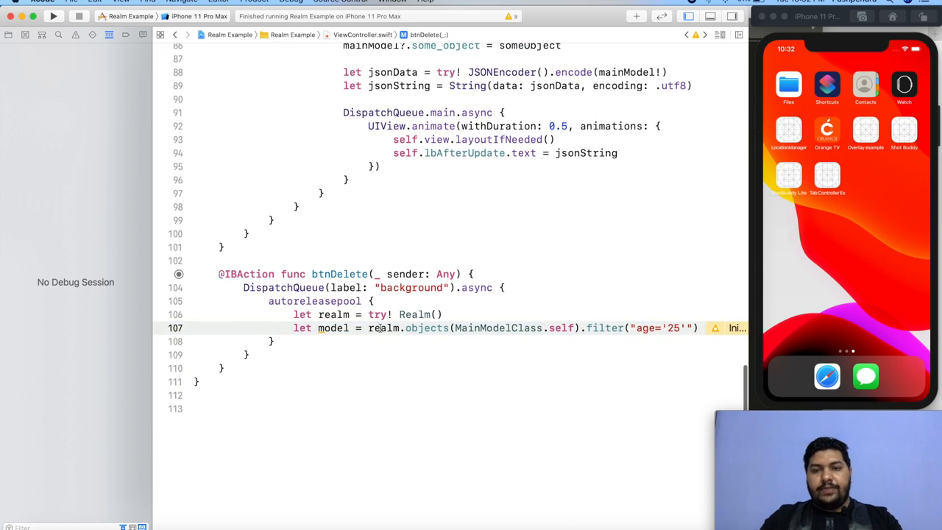
pyautogui.scroll(3)
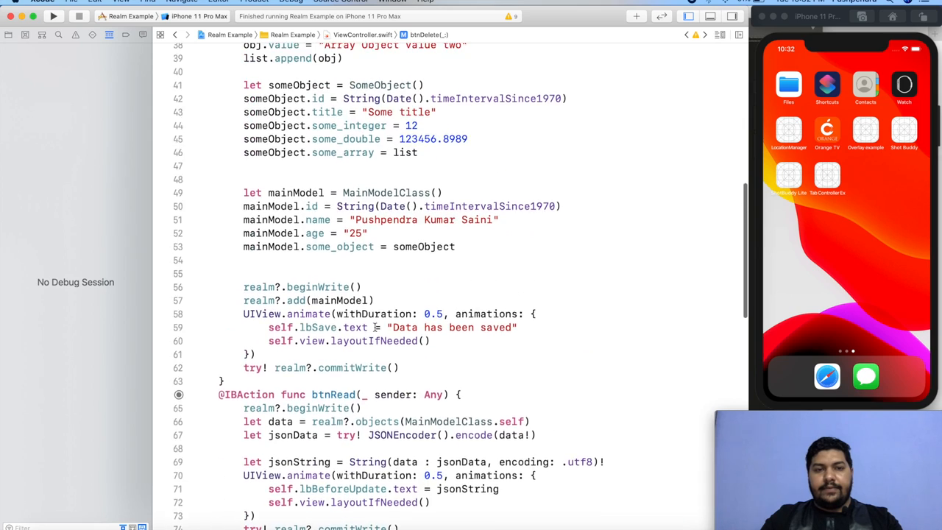
pyautogui.scroll(3)
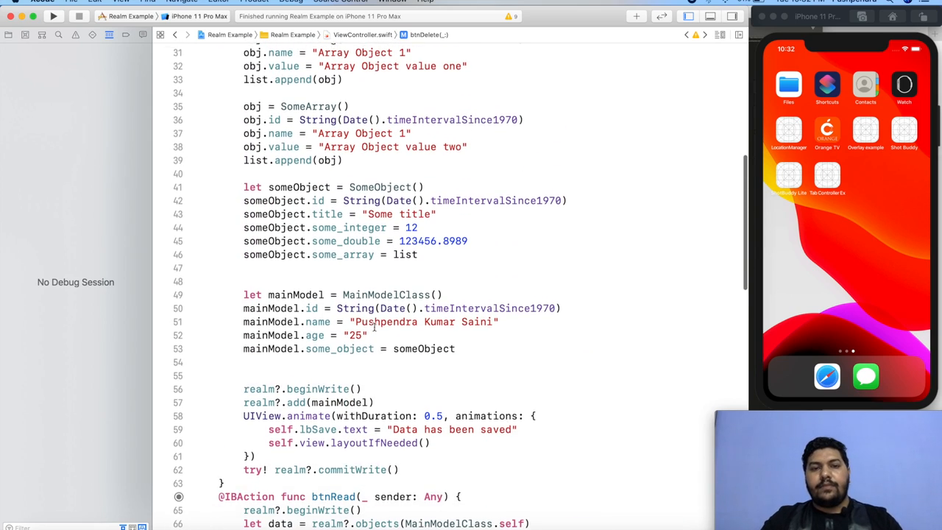
# Step: Declare var counter : Int = 0, increment it in btnSave, and use it as mainModel's id
pyautogui.scroll(3)
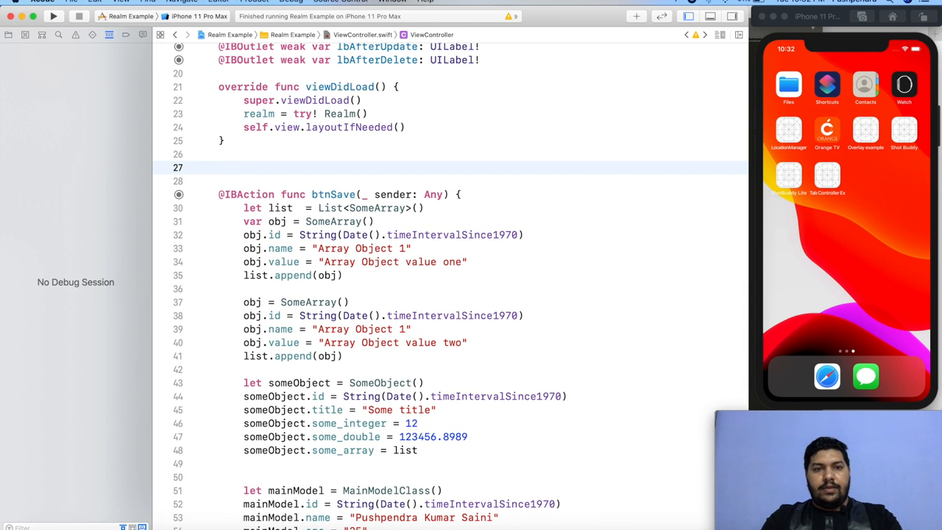
pyautogui.write('let')
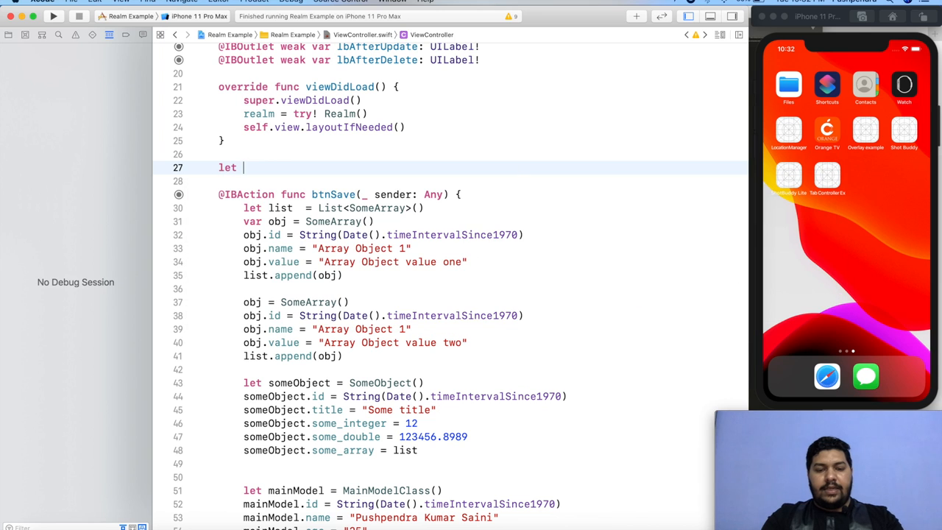
pyautogui.write('var')
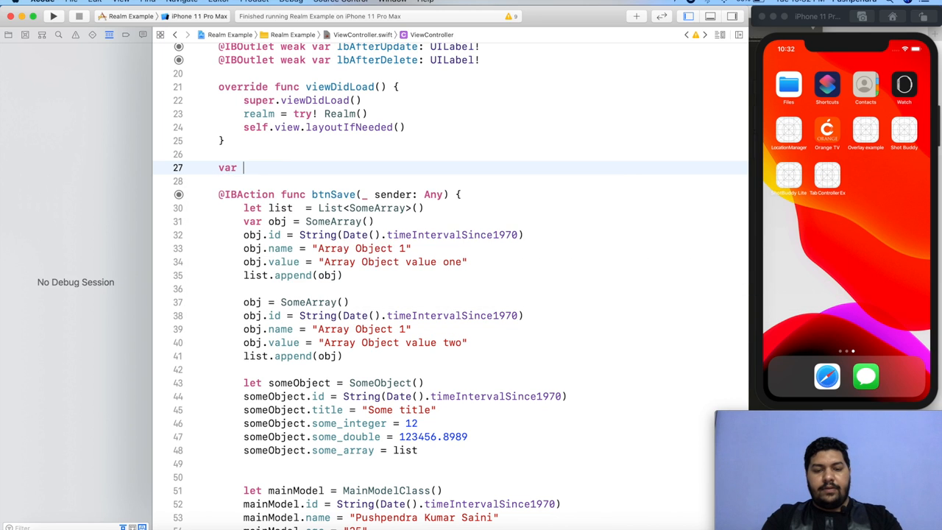
pyautogui.write('counter =')
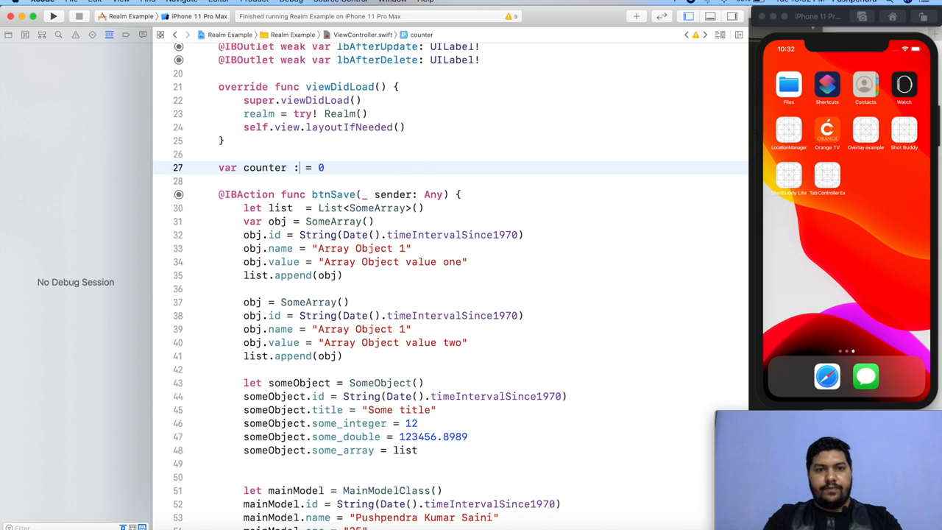
pyautogui.write('Int')
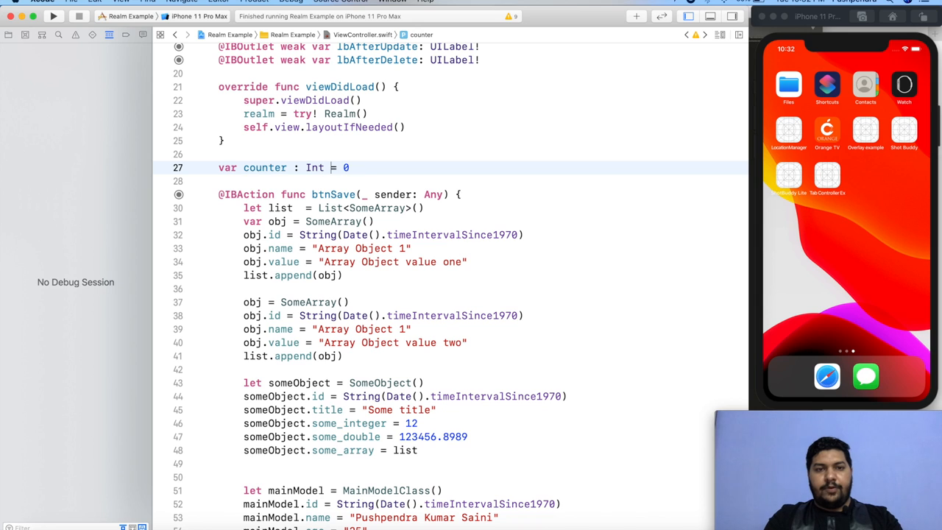
pyautogui.press('backspace')
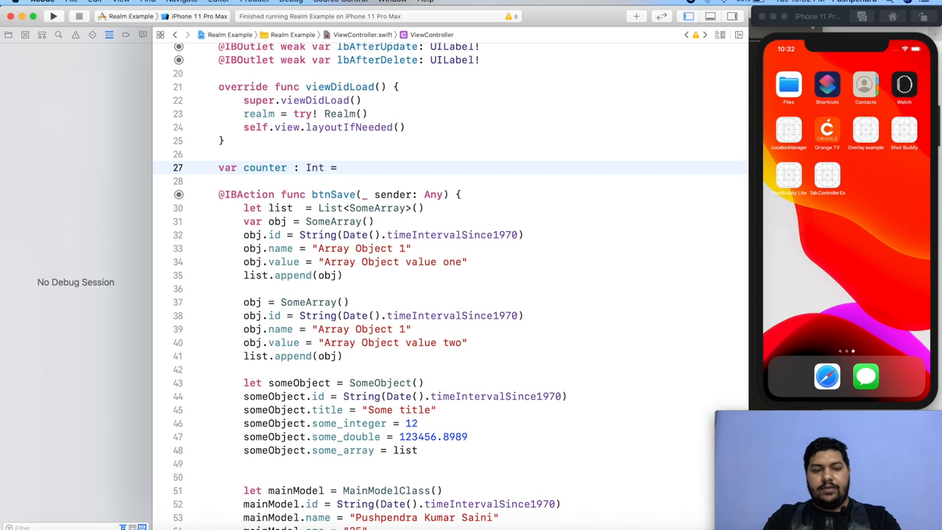
pyautogui.write('1')
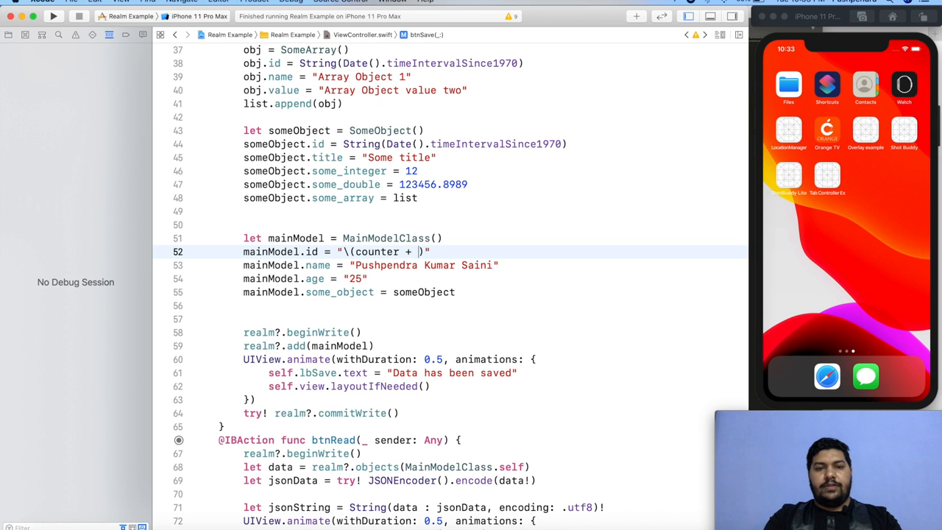
pyautogui.write('1')
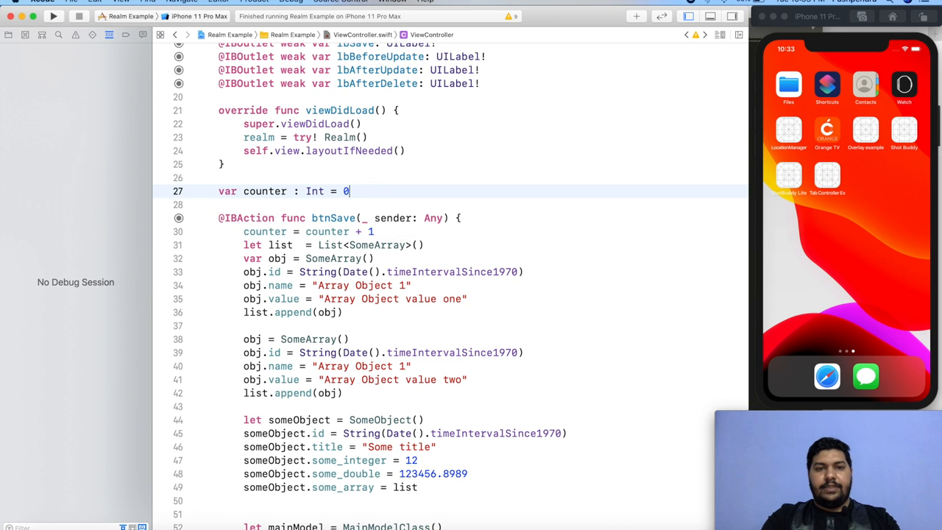
pyautogui.scroll(-3)
pyautogui.write('mainModel.id = "\\(counter)"')
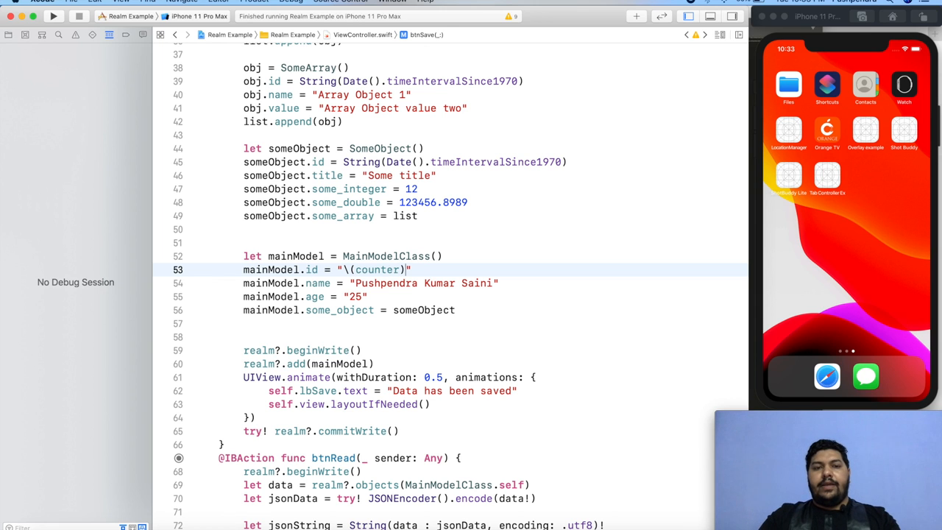
# Step: Filter MainModelClass by id matching self.counter instead of the hardcoded 25
pyautogui.scroll(-3)
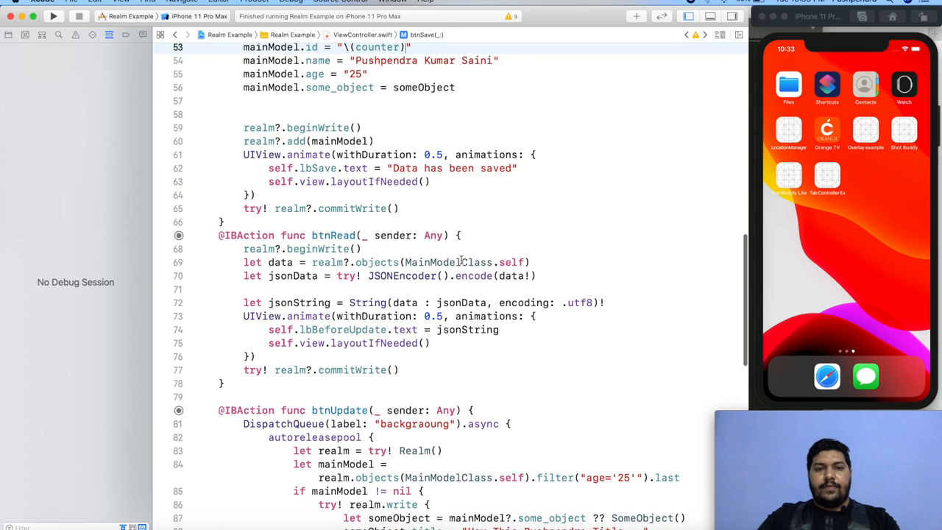
pyautogui.scroll(-3)
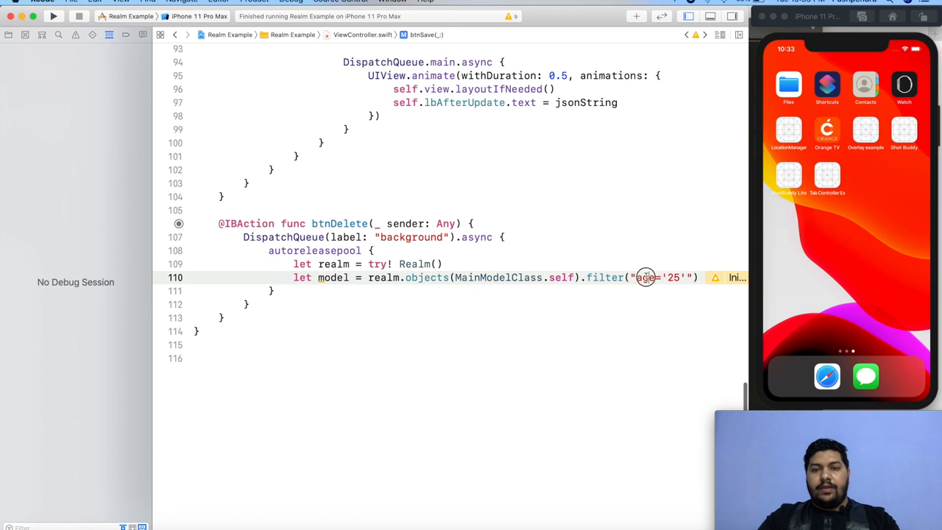
pyautogui.write('id')
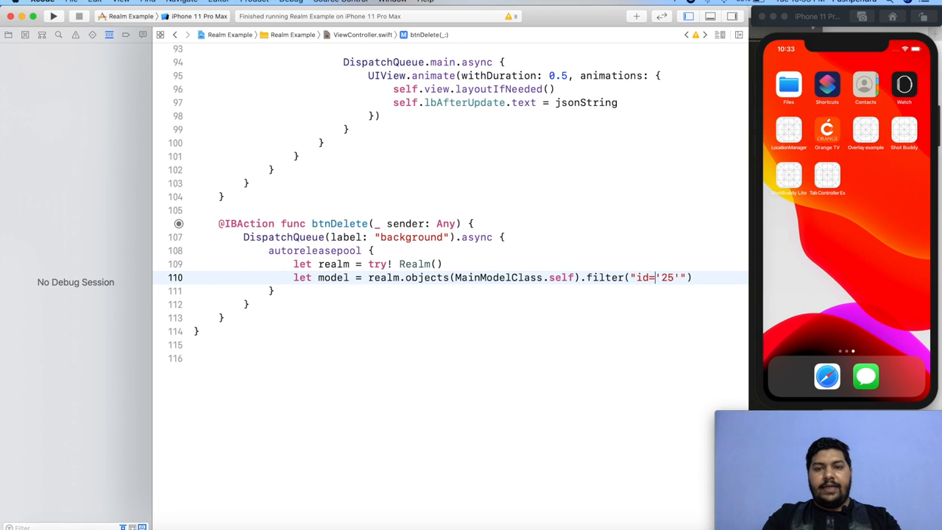
pyautogui.press('Backspace')
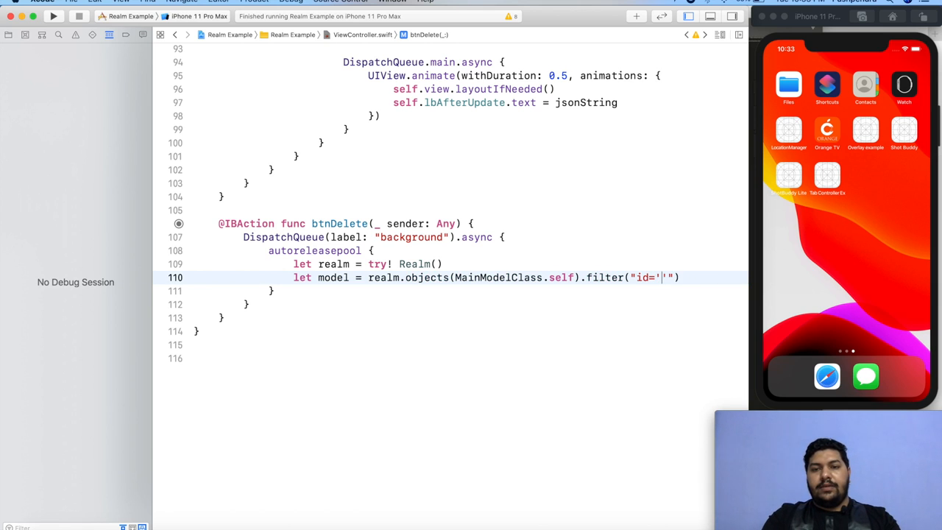
pyautogui.write('\\()')
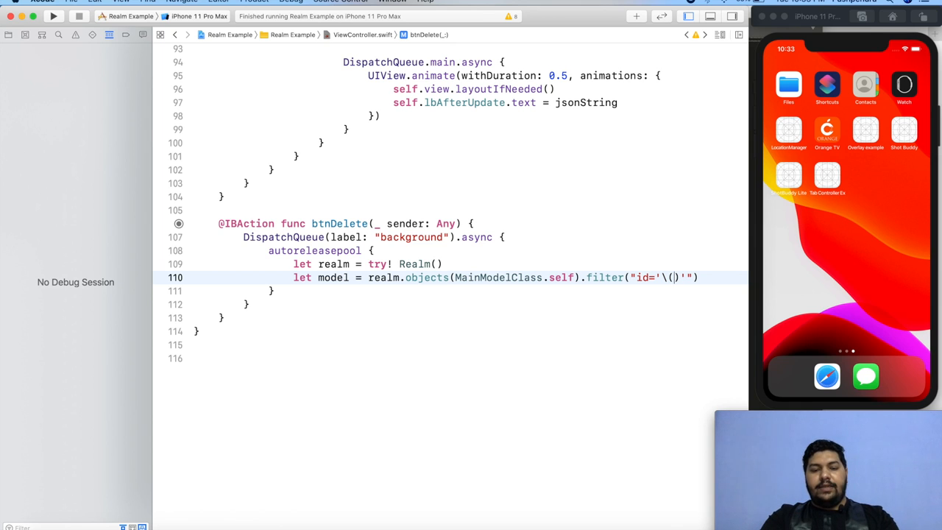
pyautogui.write('counter')
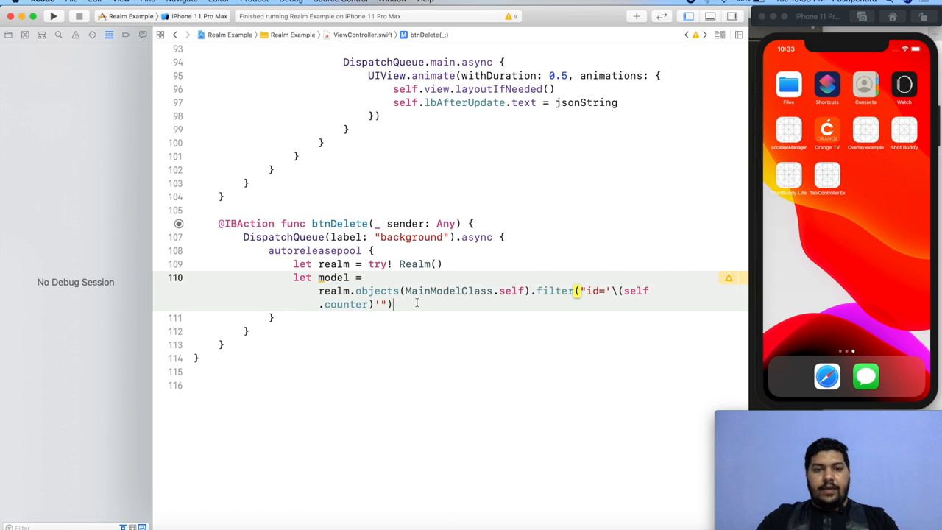
pyautogui.press('Return')
pyautogui.write('try!')
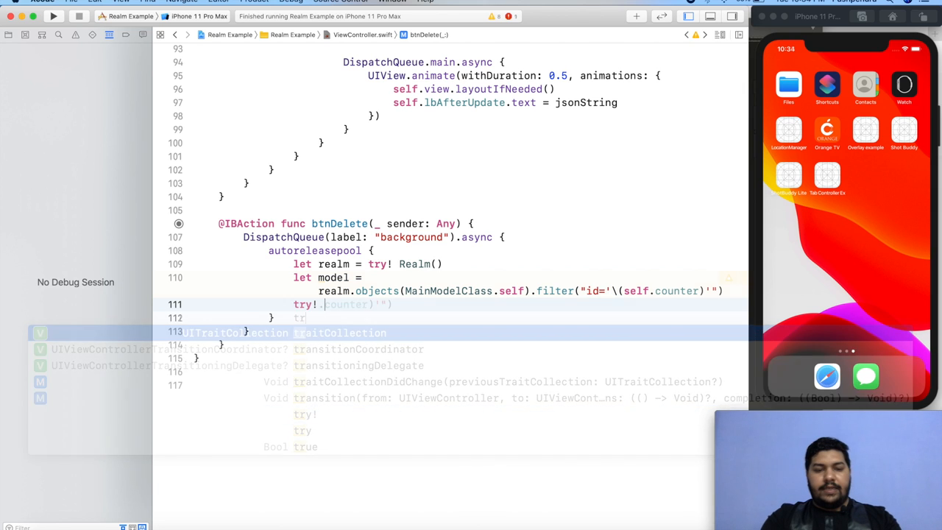
# Step: Add try! realm.write { realm.delete(model) } using autocomplete
pyautogui.write('realm.')
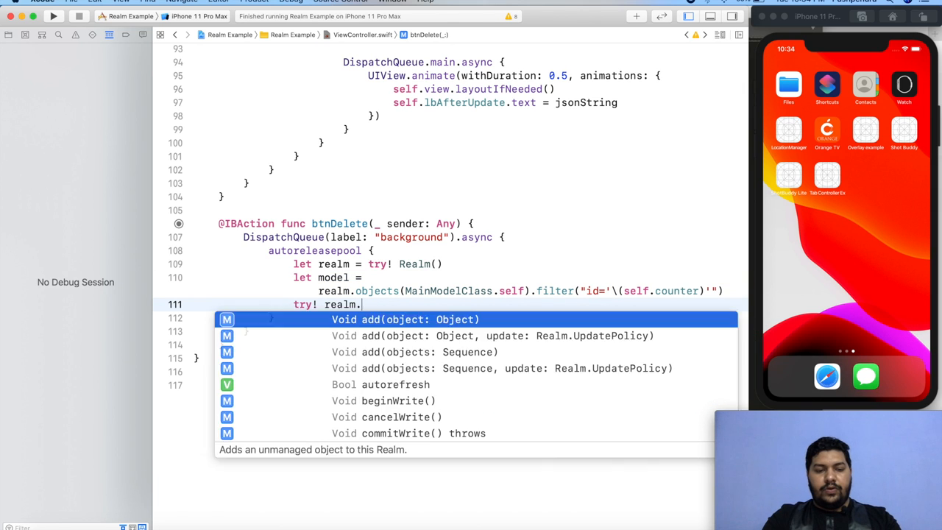
pyautogui.write('write {')
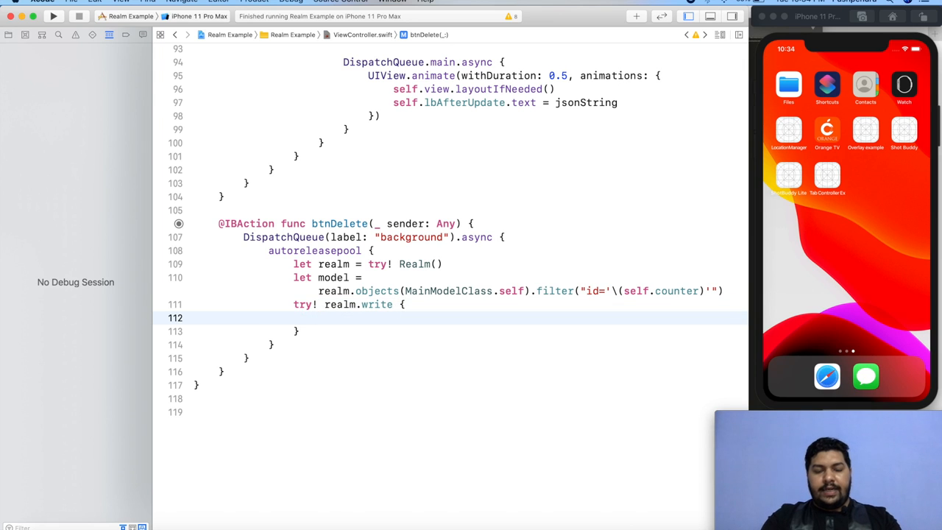
pyautogui.write('realm.')
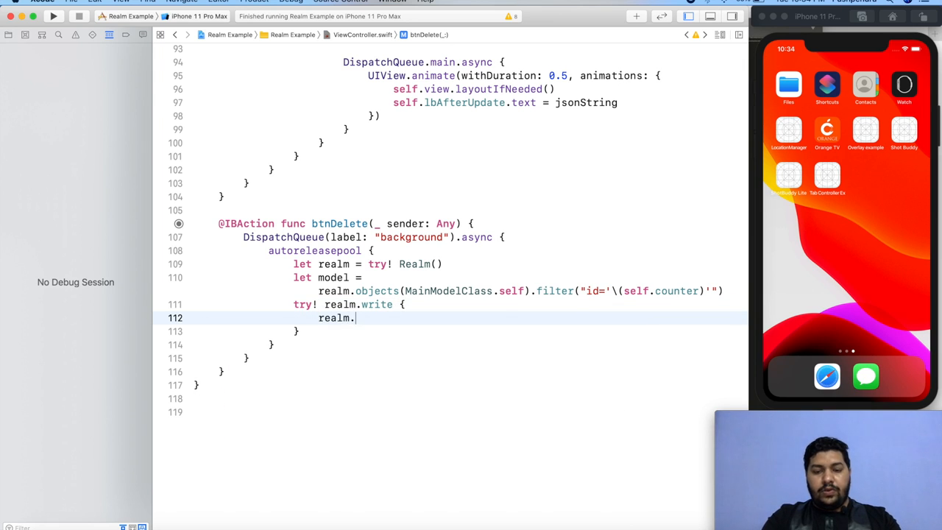
pyautogui.write('delete(object: Object')
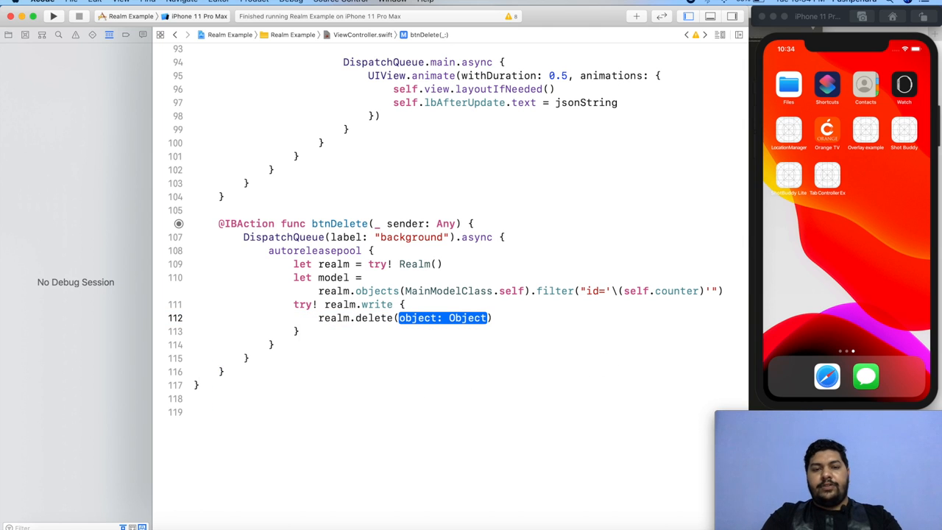
pyautogui.write('m')
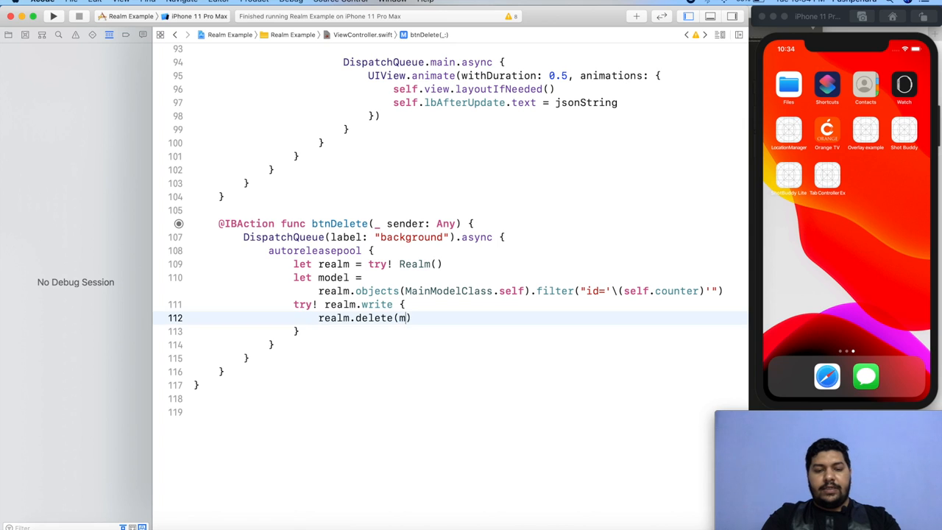
pyautogui.write('odel')
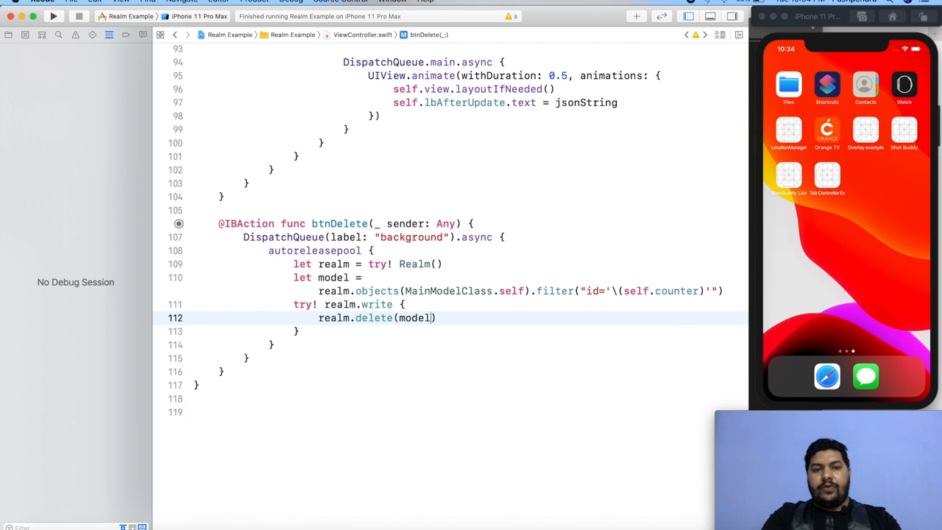
pyautogui.moveTo(439, 318)
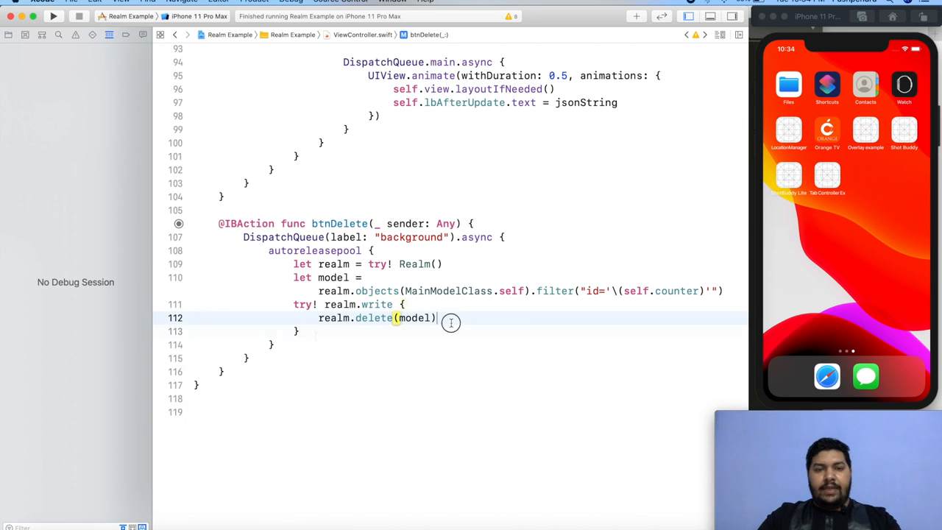
pyautogui.write('Delete.text = jsonString')
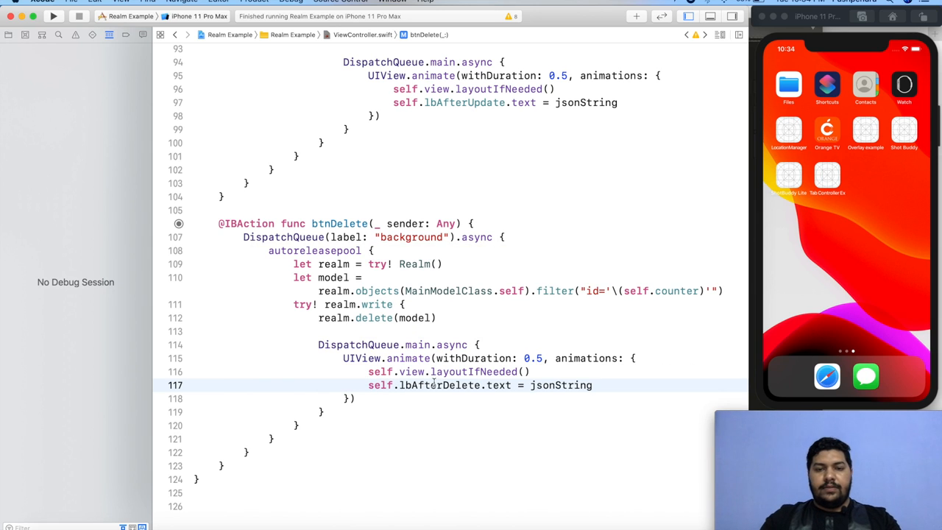
# Step: Replace jsonString in lbAfterDelete with the message "Data is deleted"
pyautogui.doubleClick(561, 386)
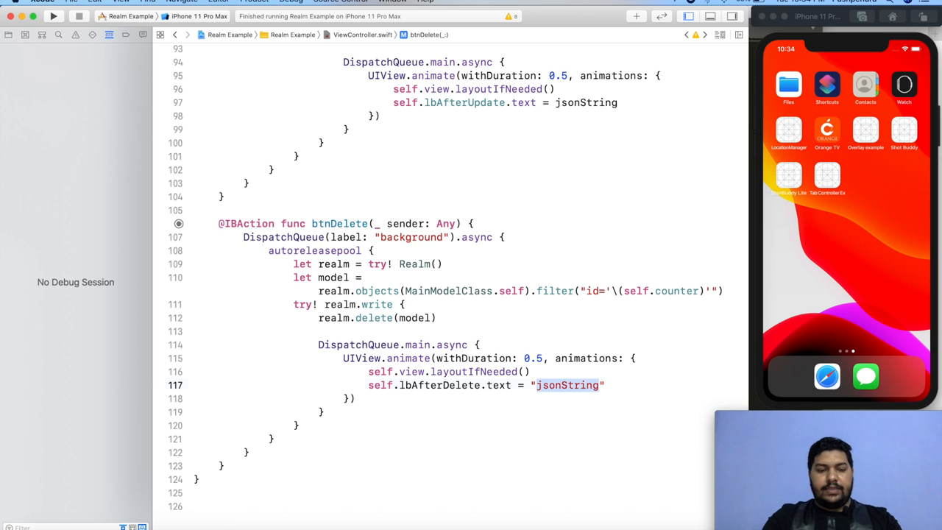
pyautogui.write('Data is deleted')
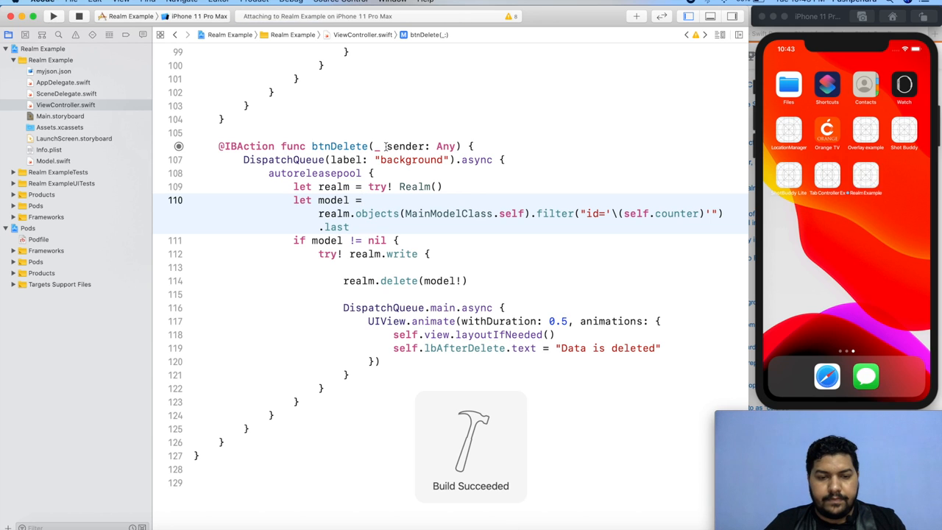
# Step: Run the app, save a record, read back the JSON, then delete the last saved object
pyautogui.click(53, 16)
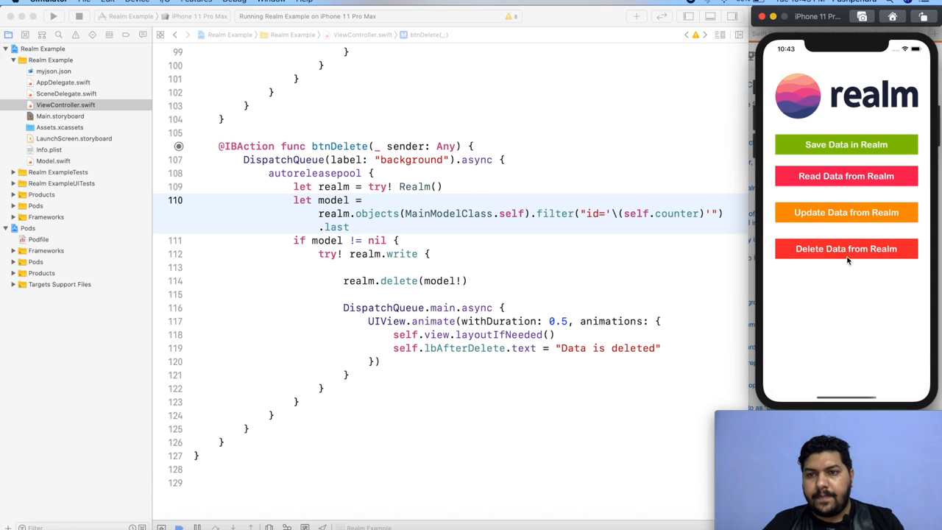
pyautogui.click(847, 144)
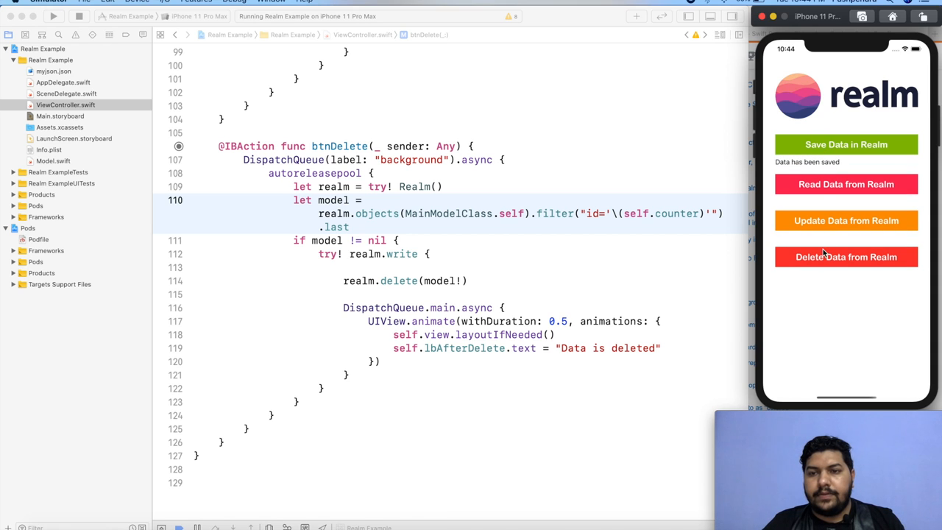
pyautogui.click(845, 184)
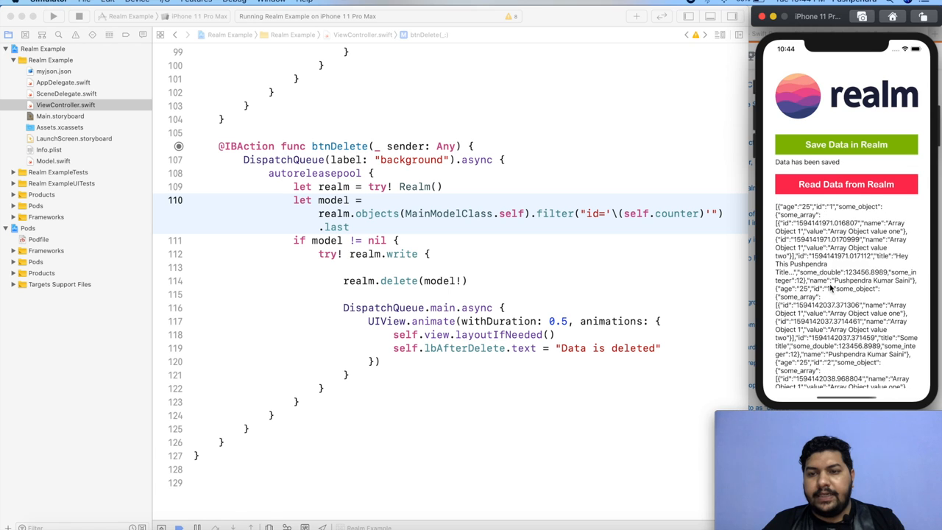
pyautogui.scroll(-3)
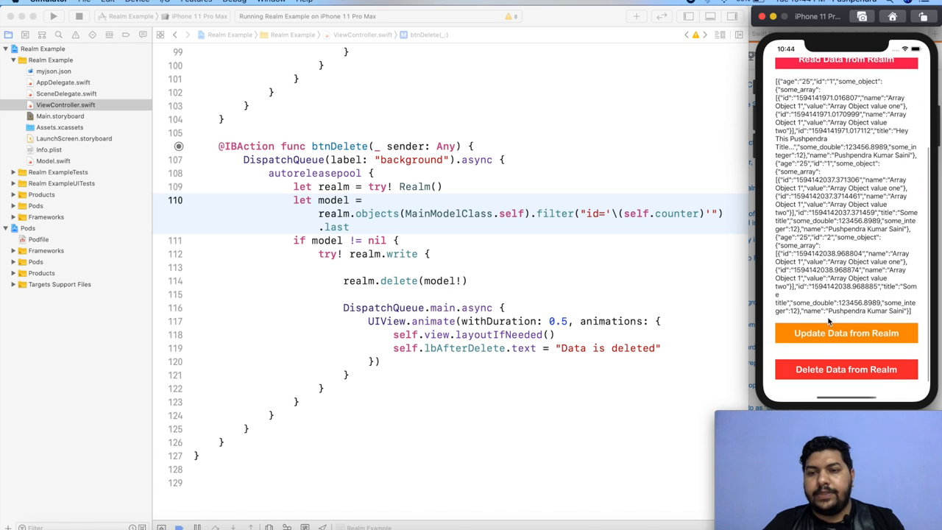
pyautogui.moveTo(810, 345)
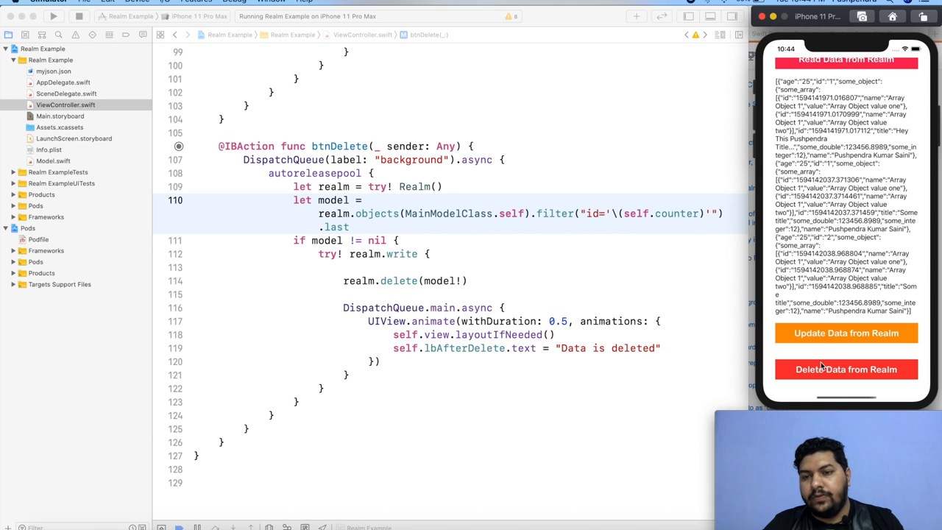
pyautogui.click(844, 368)
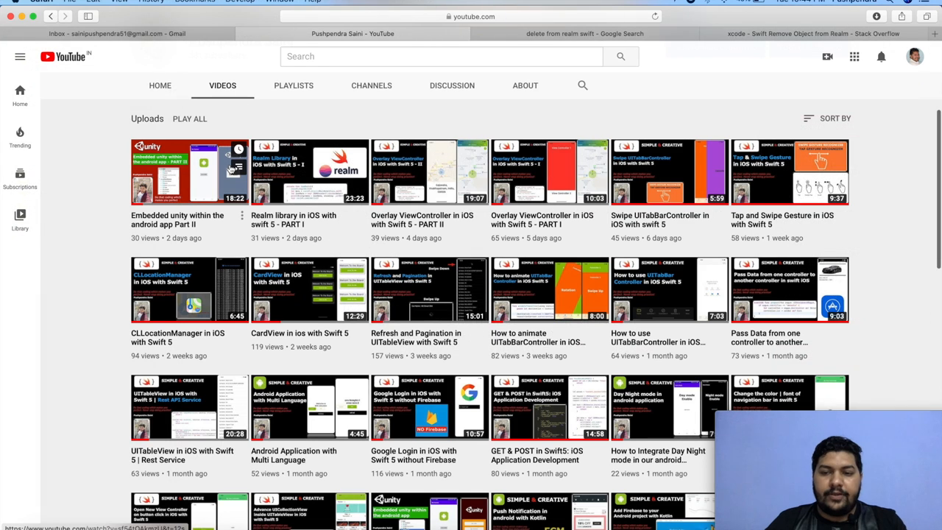
pyautogui.scroll(-3)
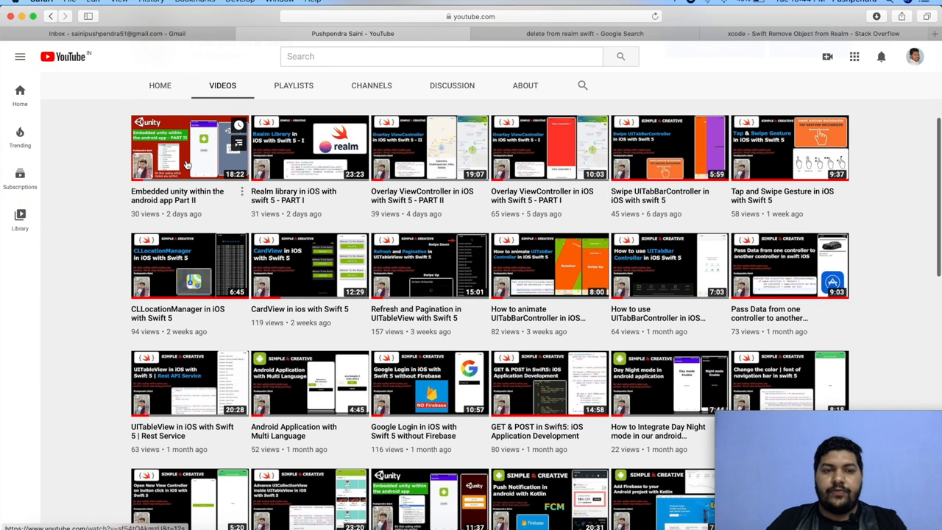
pyautogui.moveTo(220, 174)
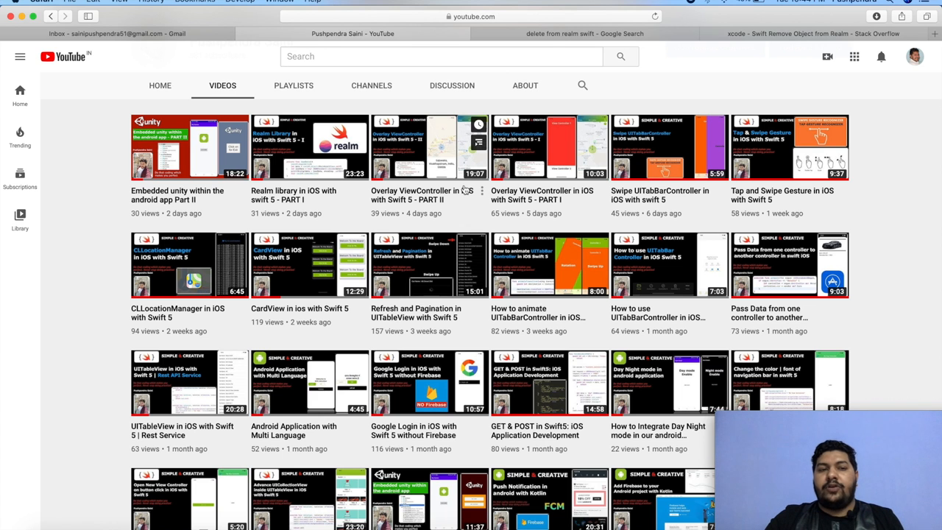
pyautogui.scroll(-3)
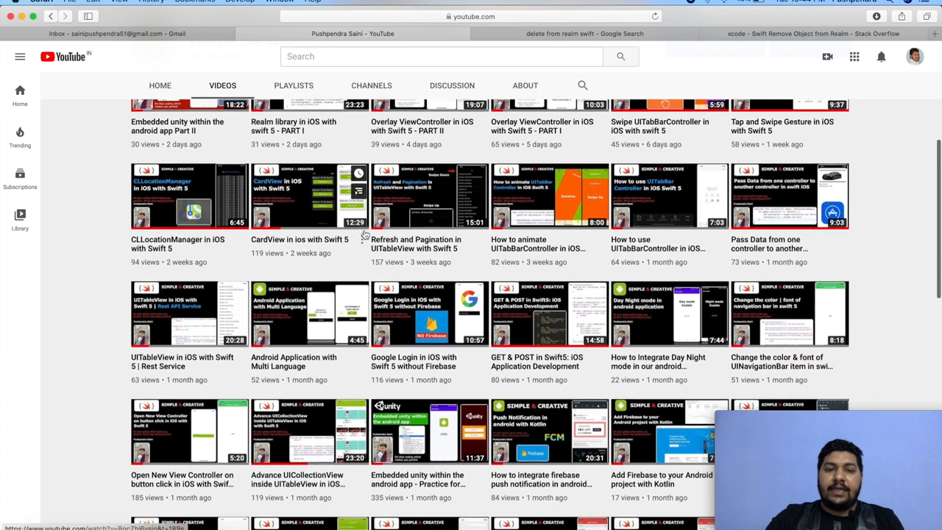
pyautogui.scroll(-3)
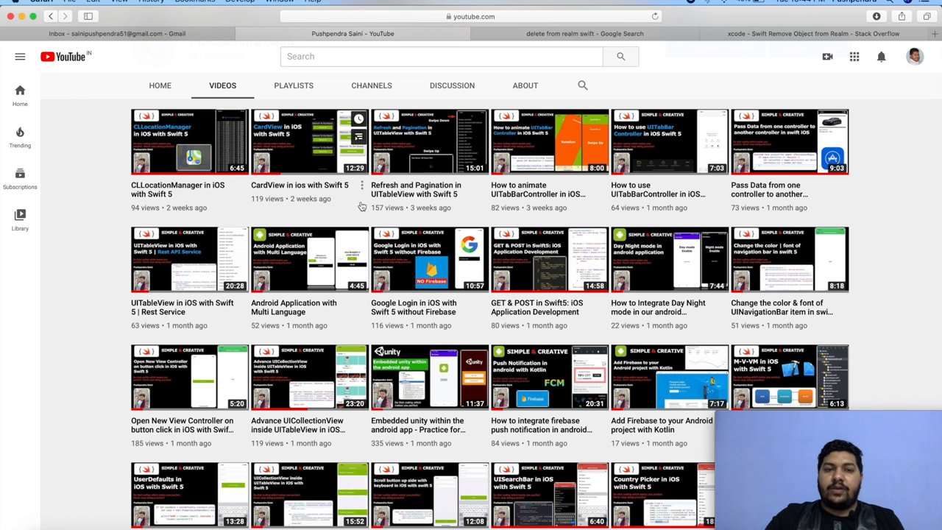